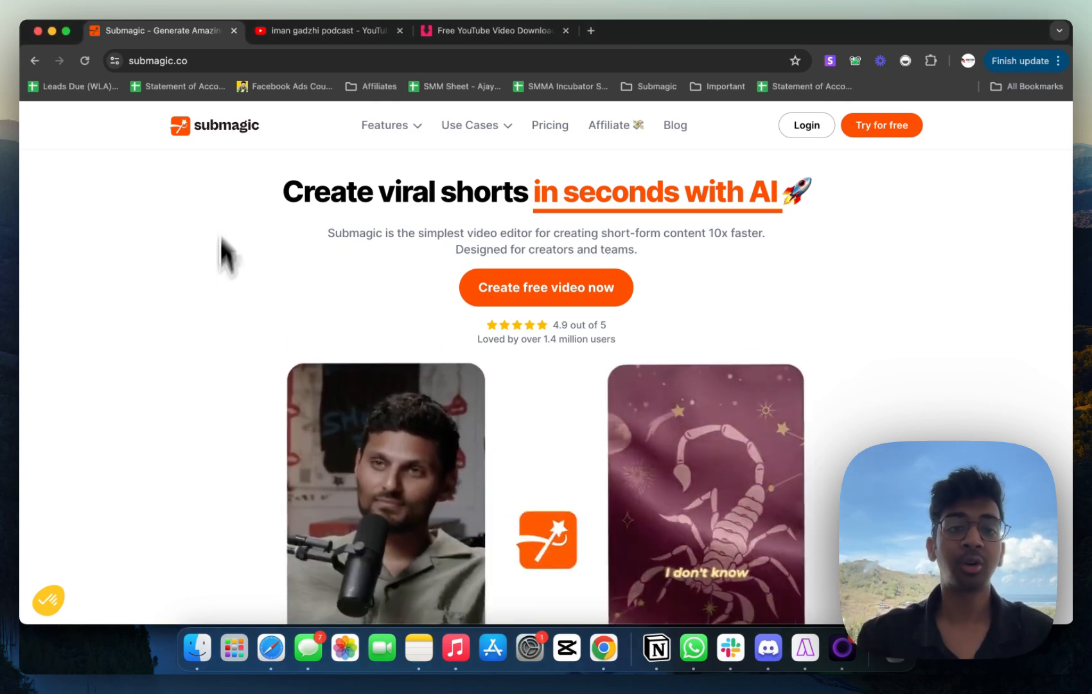
Scroll the YouTube results and play 'Iman Gadzhi Answers Personal Questions w/ Assistant'
click(322, 30)
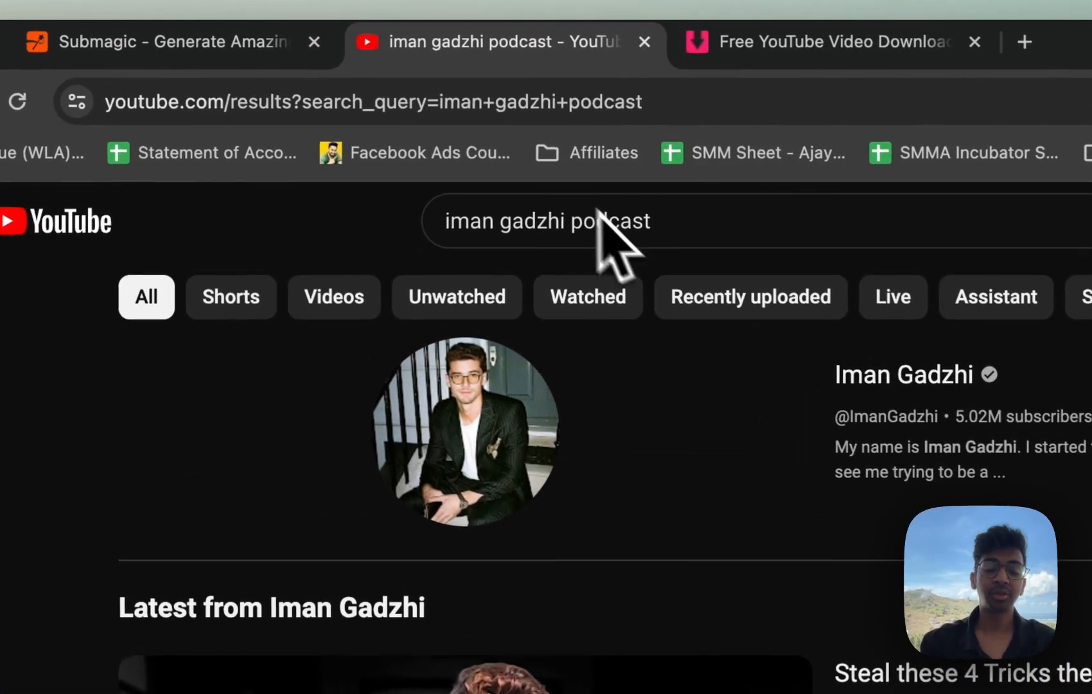
click(548, 222)
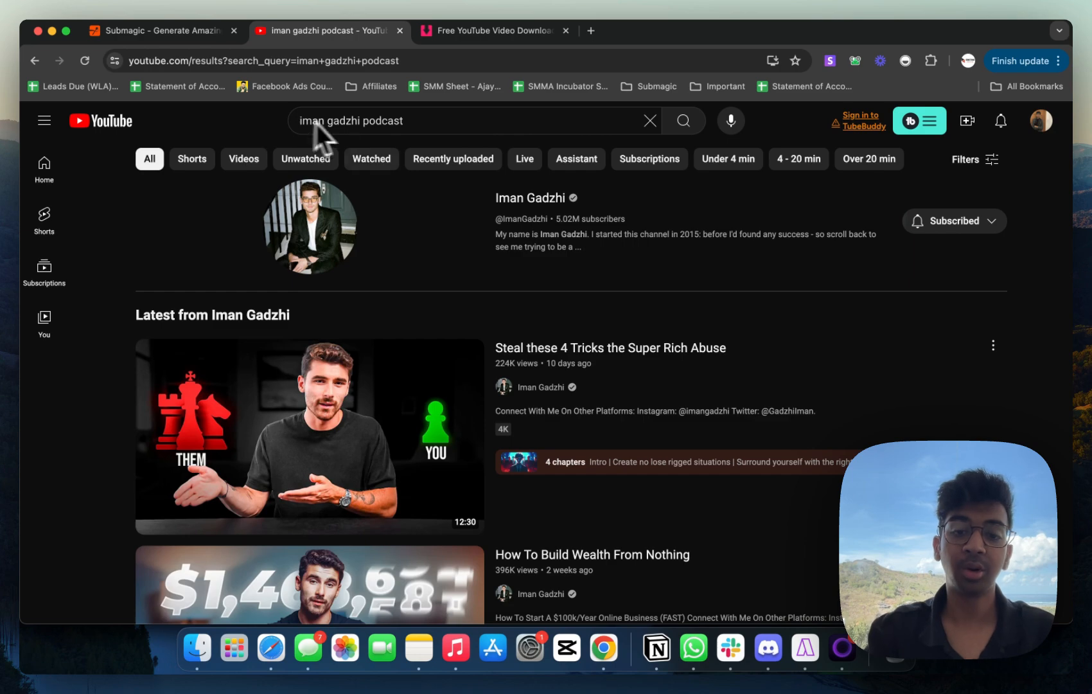
scroll(down, 3)
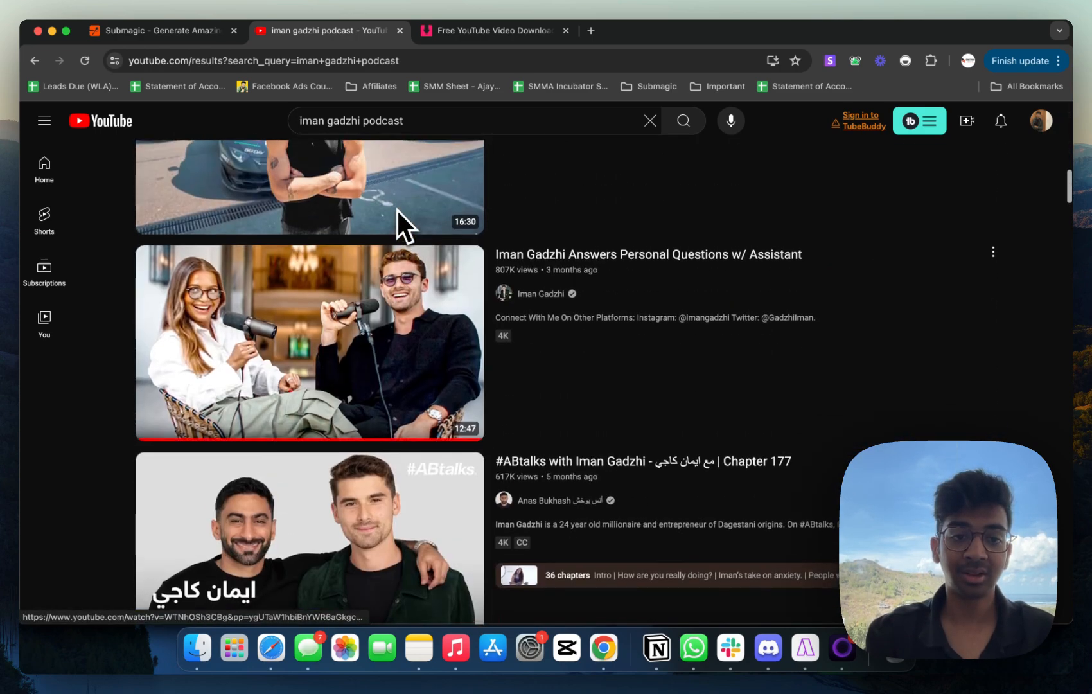
scroll(down, 3)
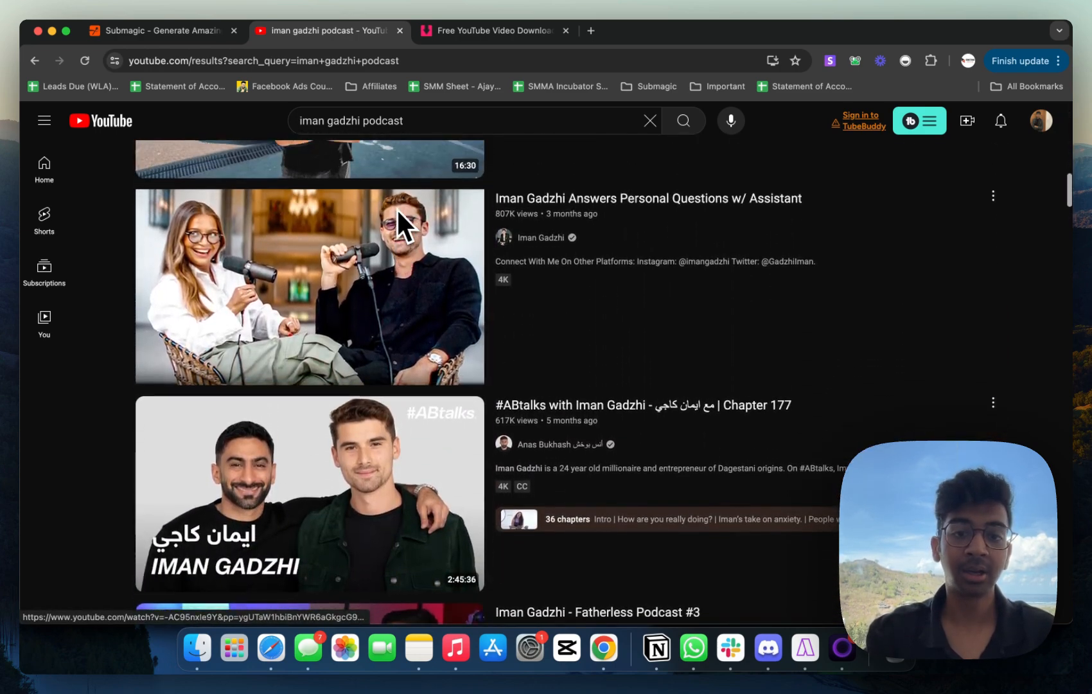
scroll(down, 3)
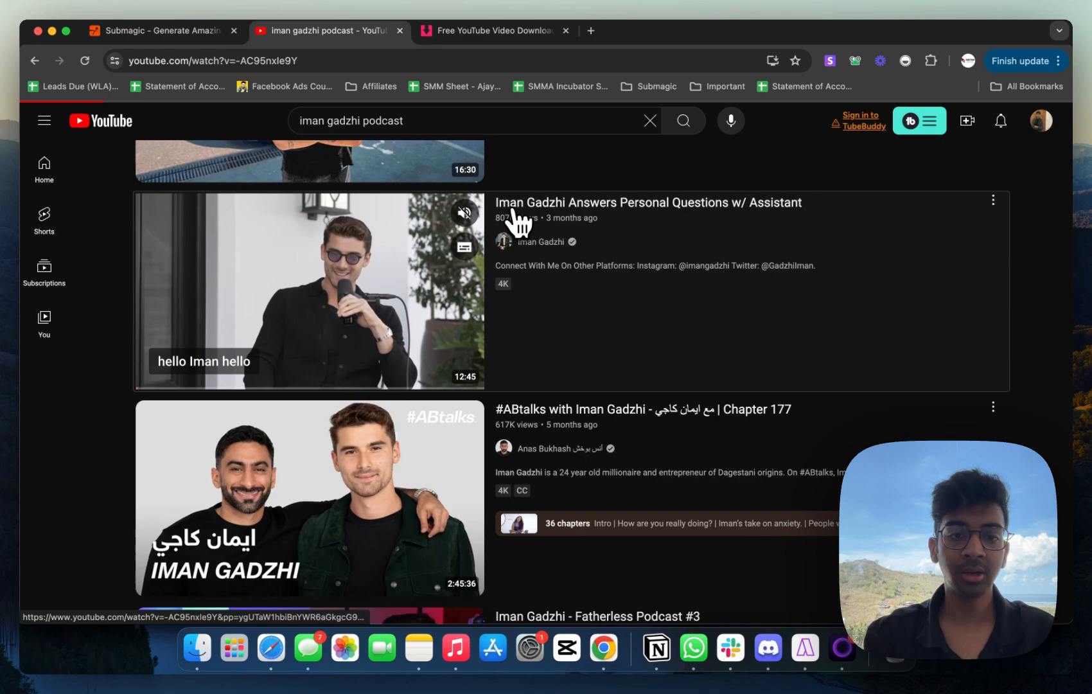
click(309, 291)
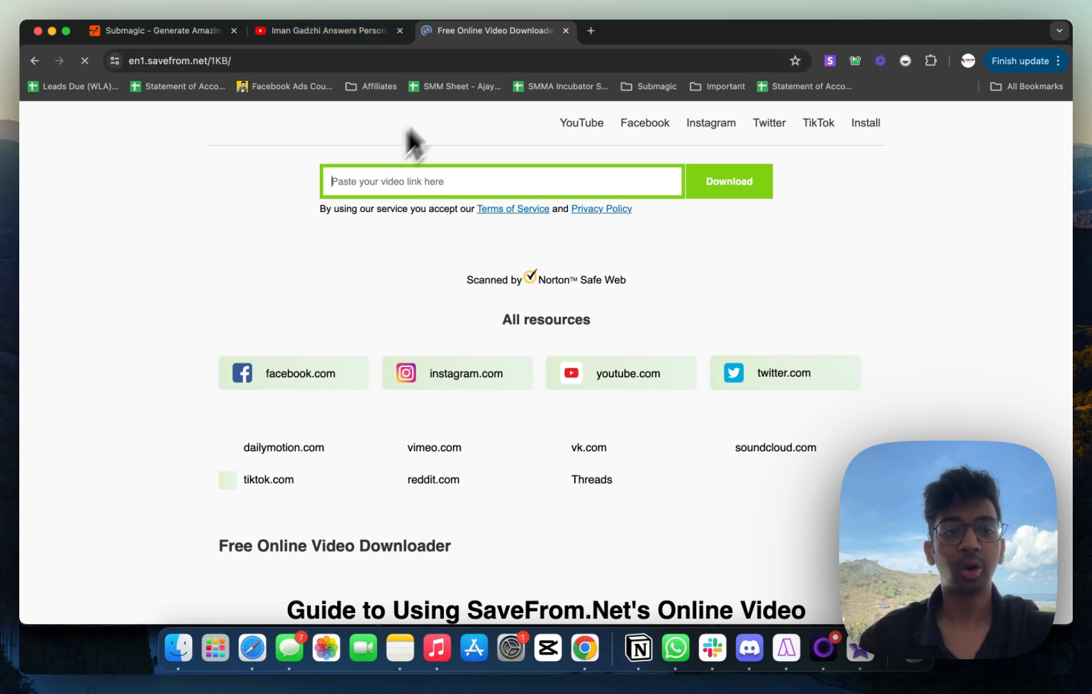
Paste the video link into SaveFrom.net and download it as MP4 360
text(https://www.youtube.com/watch?v=-AC95nxIe9Y&ab_channel=ImanGadzhi)
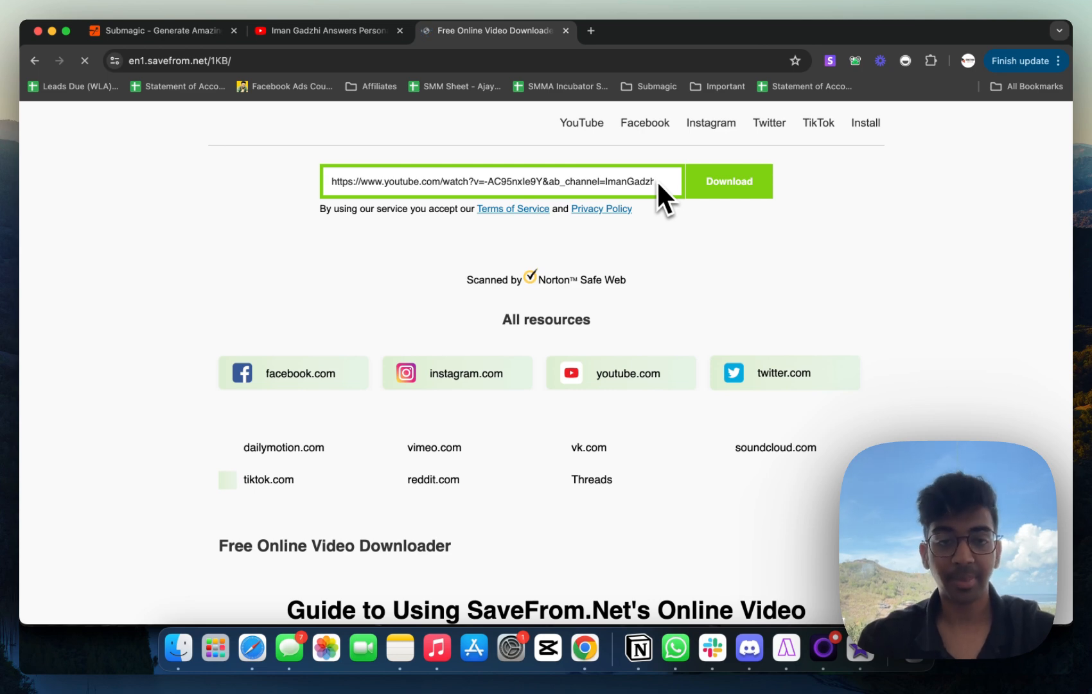
click(728, 182)
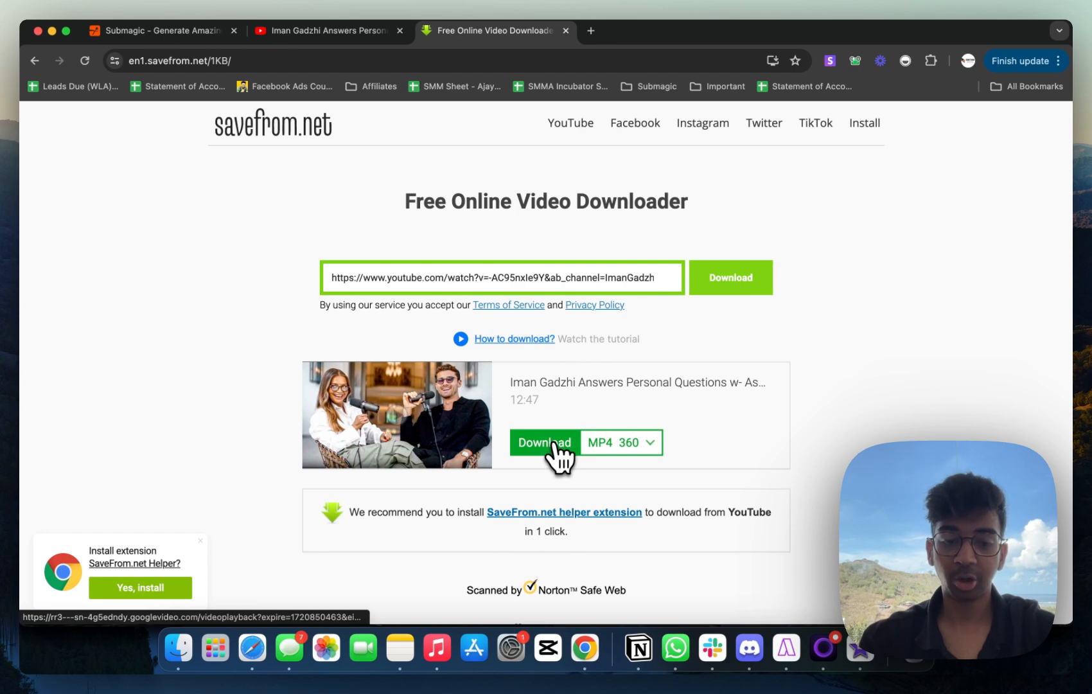
click(544, 443)
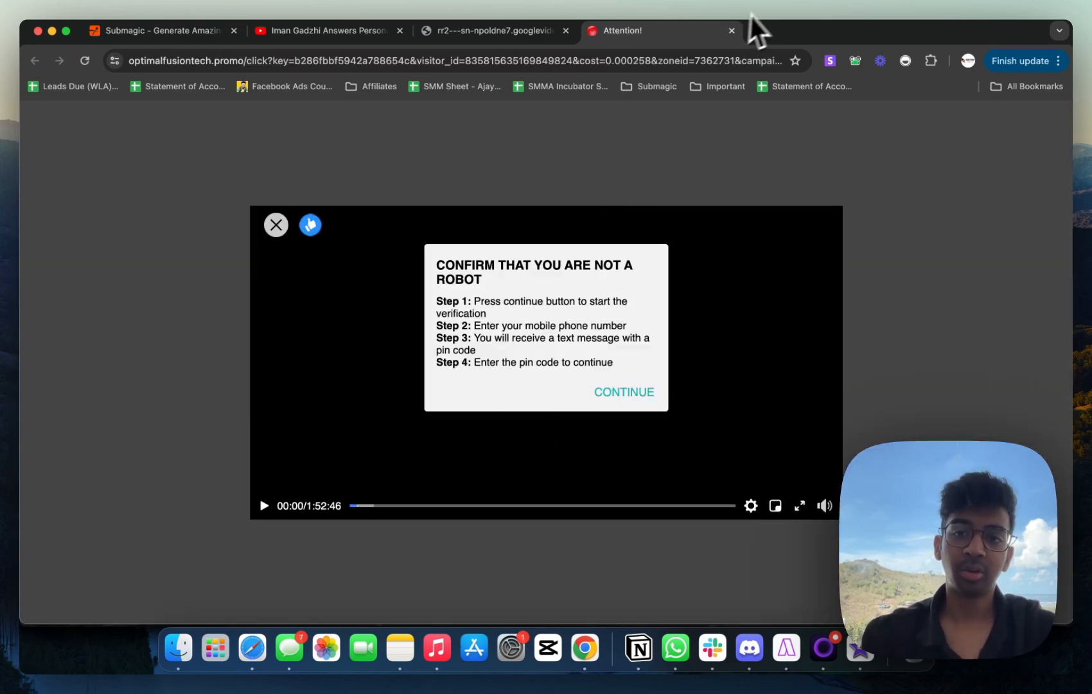
Dismiss the fake verification page and save the playing video to the computer
click(276, 224)
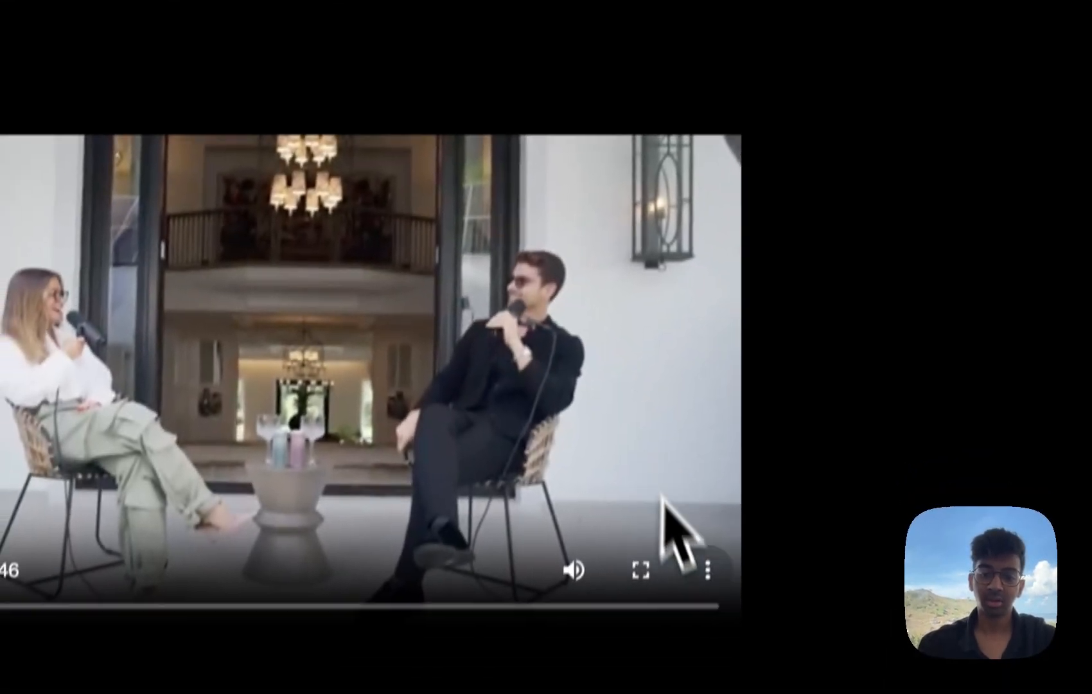
click(709, 568)
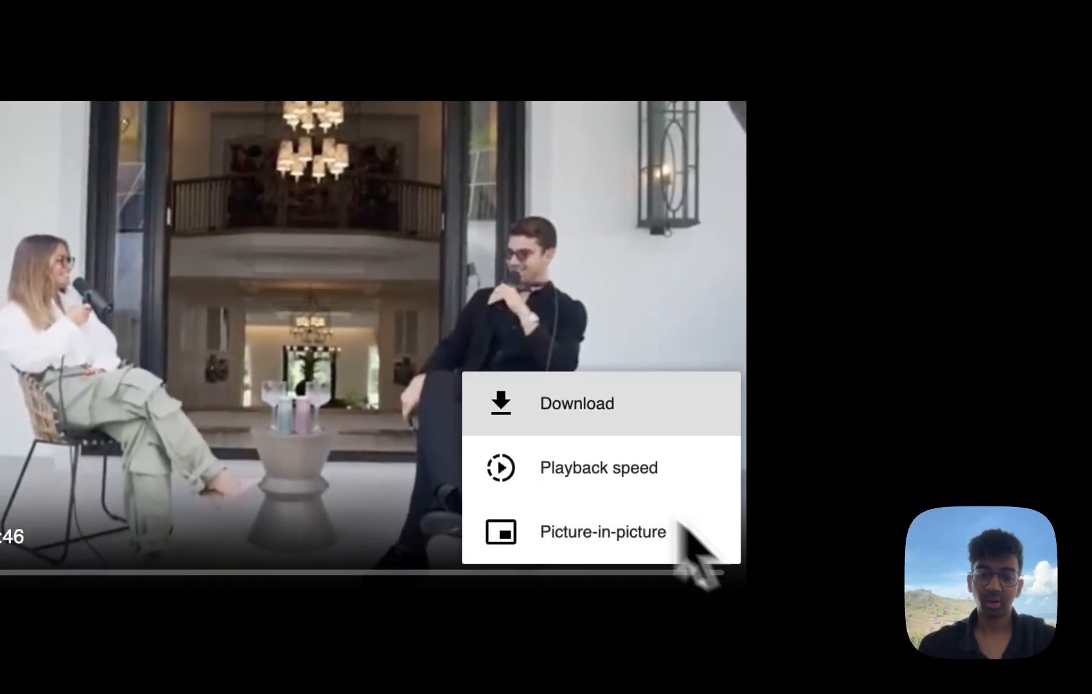
click(418, 400)
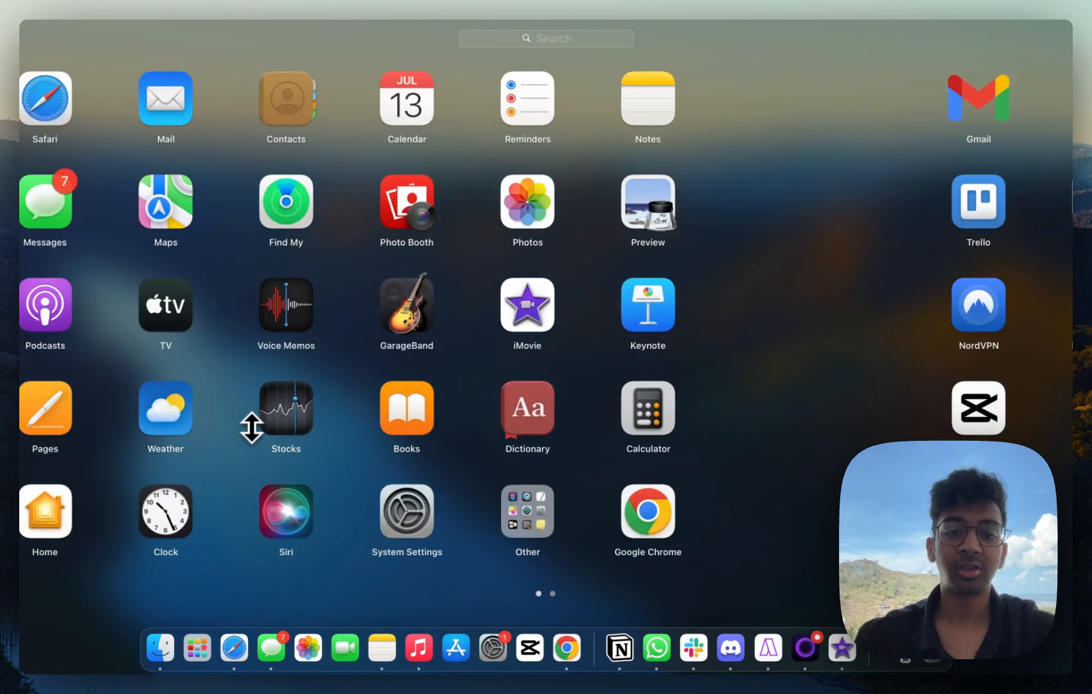
Import the downloaded podcast into iMovie and export the 19-second clip as 'Imin Gadzhi Reel'
click(526, 305)
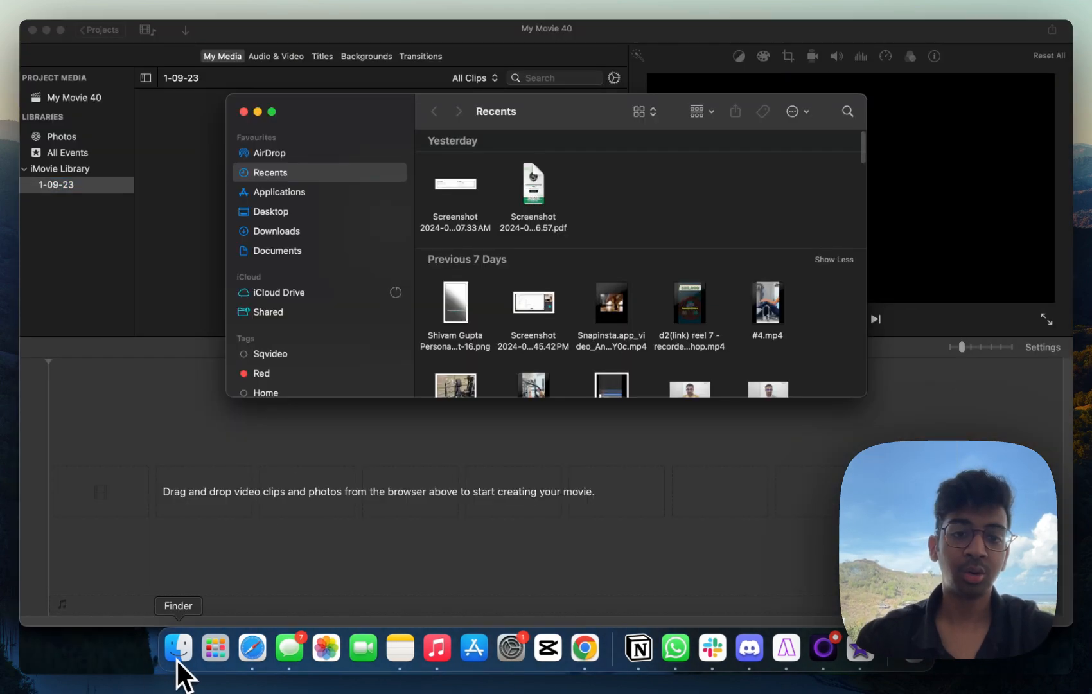
click(277, 231)
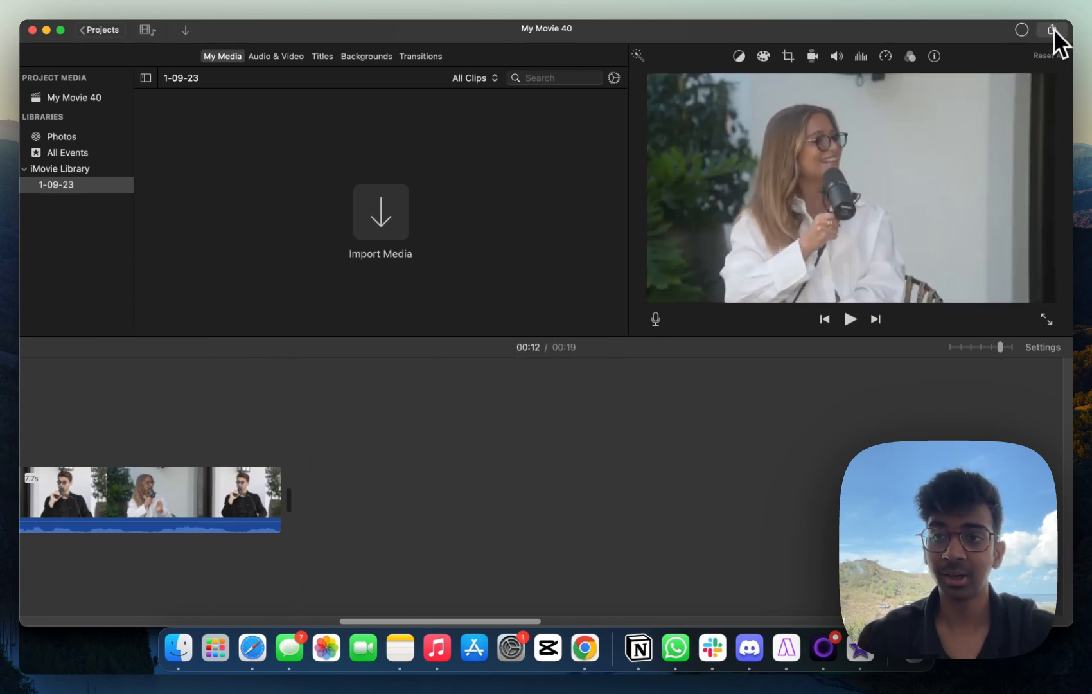
click(1052, 30)
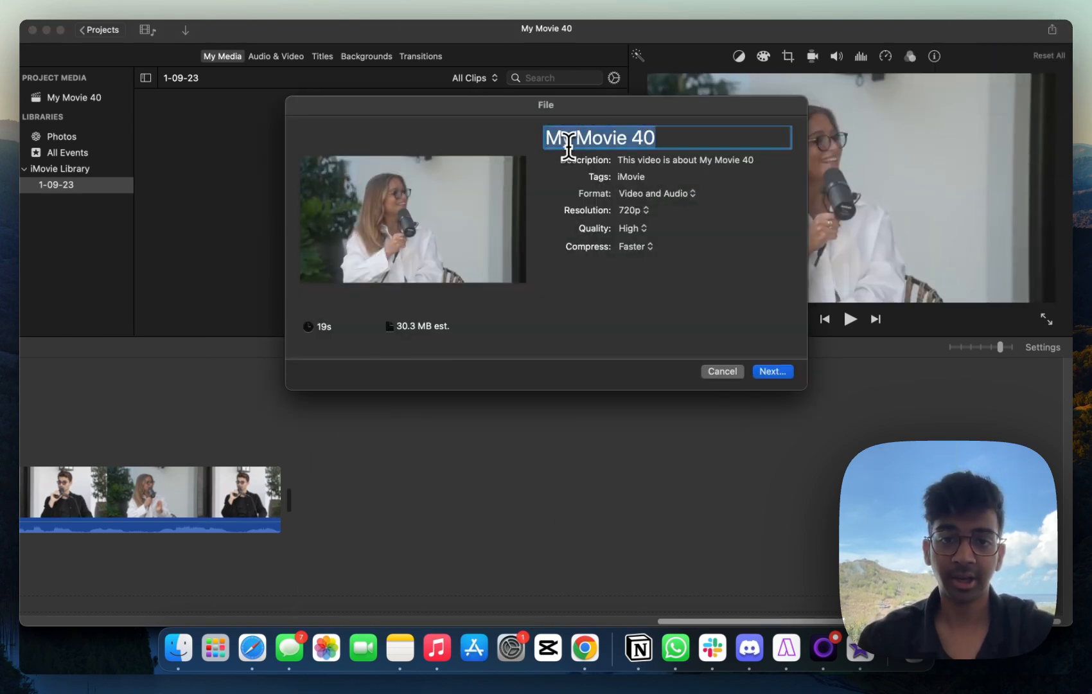
text(Imin Ga)
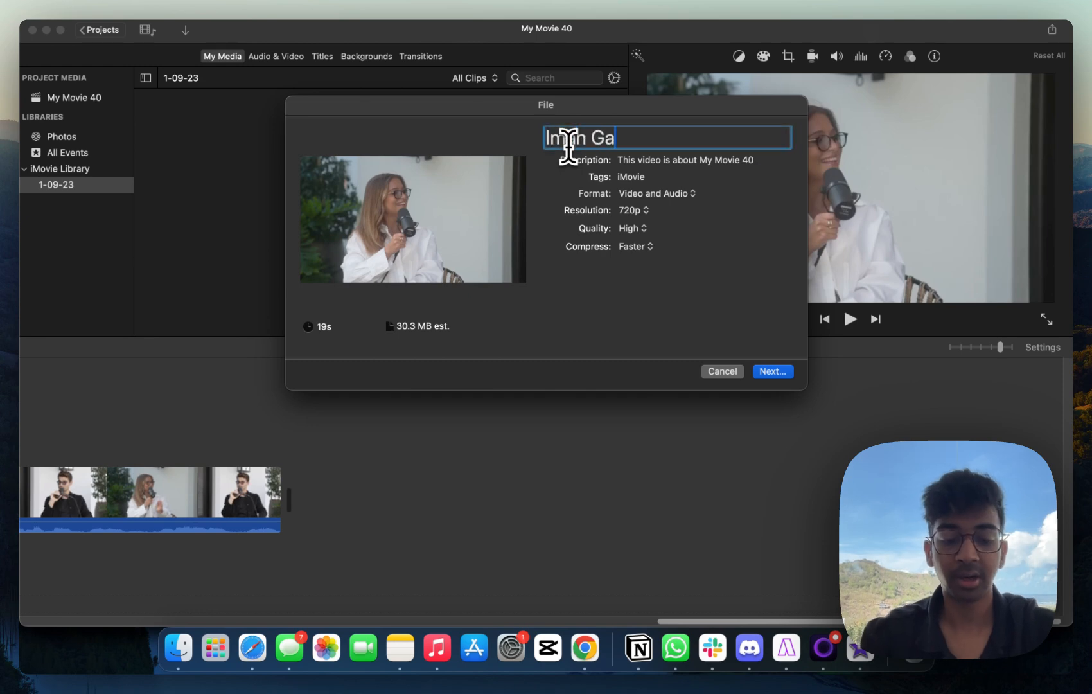
text(dzhi Reel)
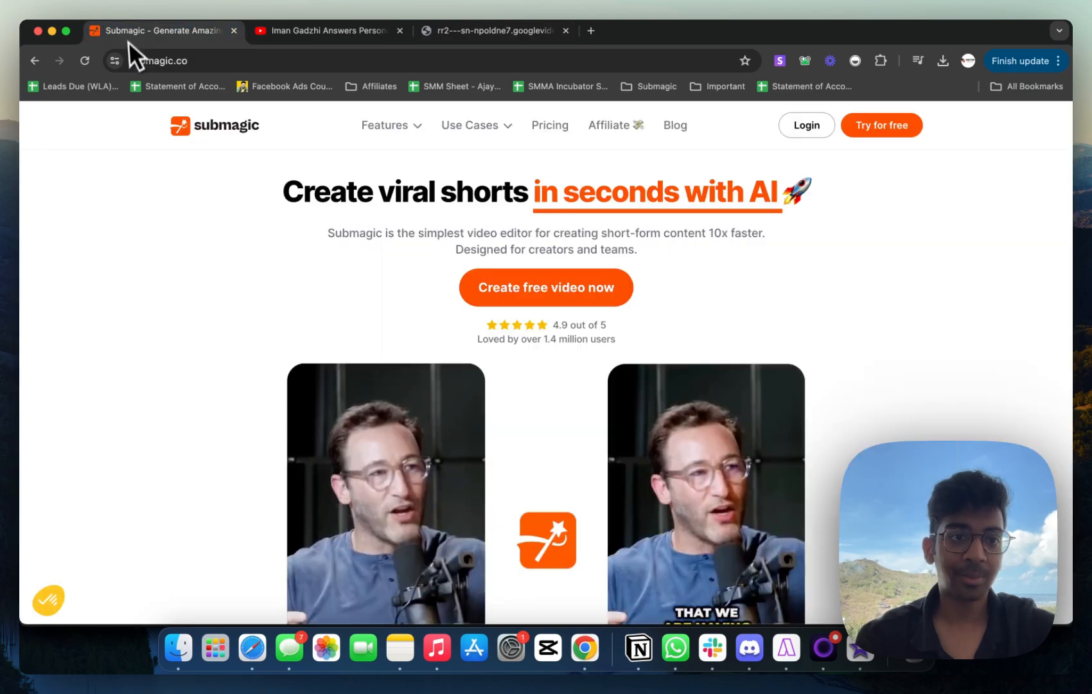
View Submagic's monthly pricing plans, then log in to the Projects dashboard
click(549, 125)
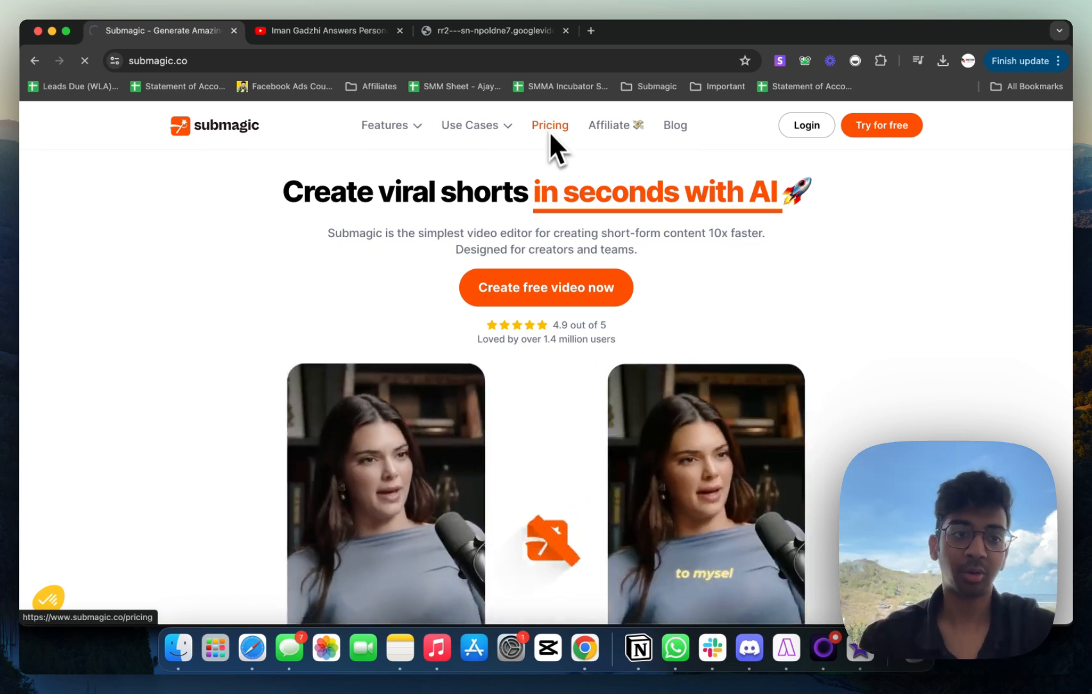
click(549, 125)
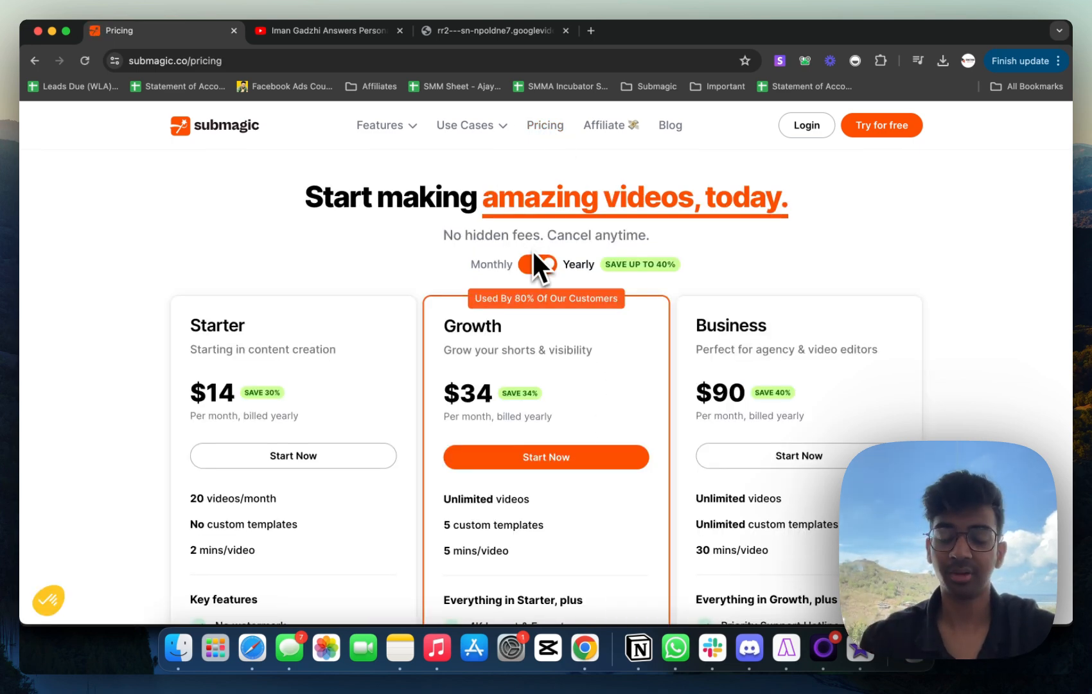
click(537, 264)
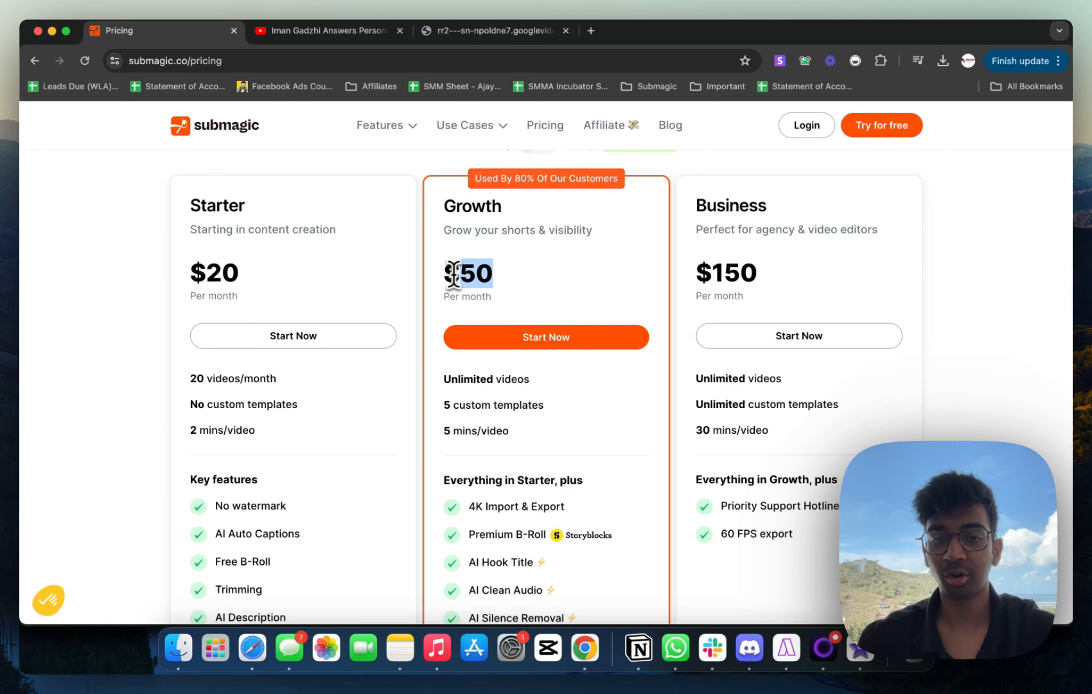
scroll(down, 3)
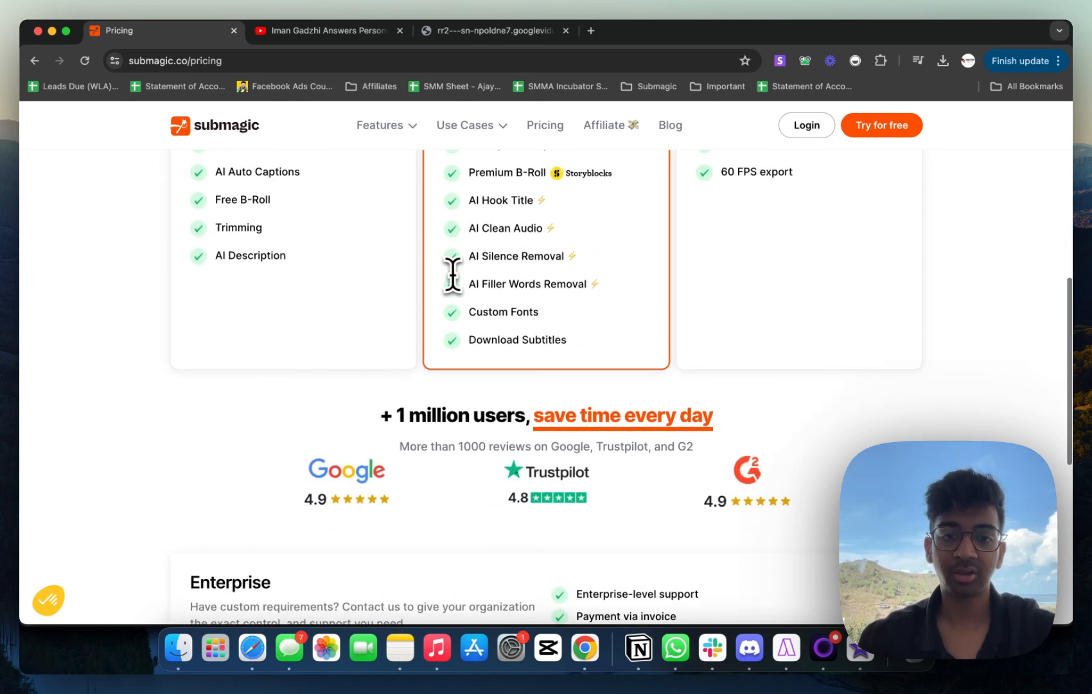
scroll(up, 3)
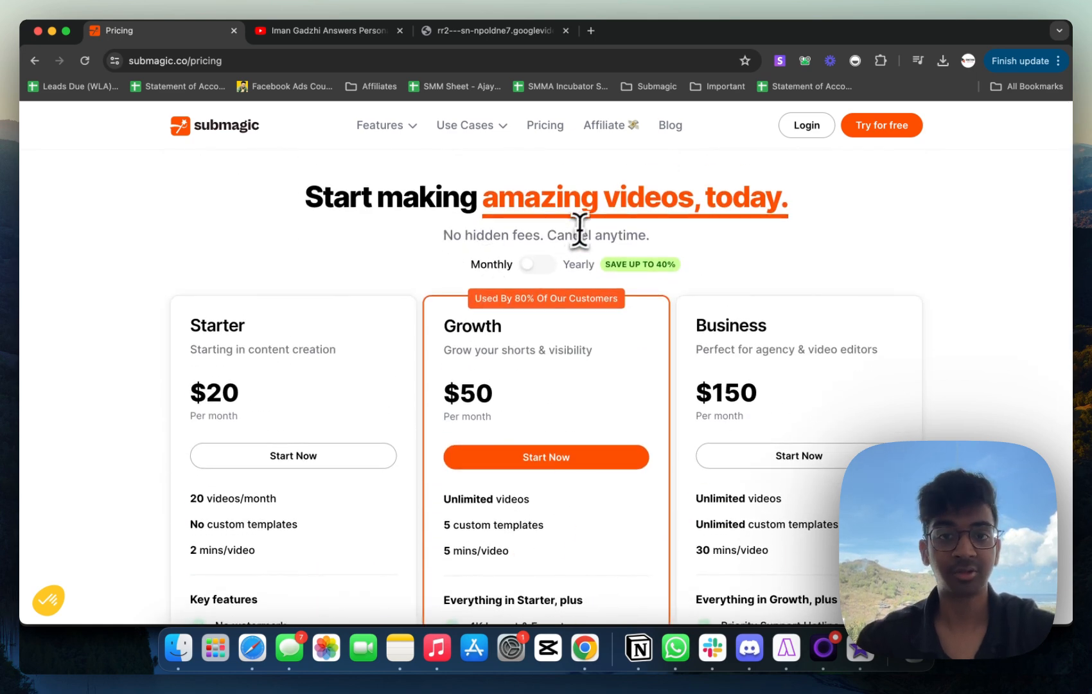
click(806, 125)
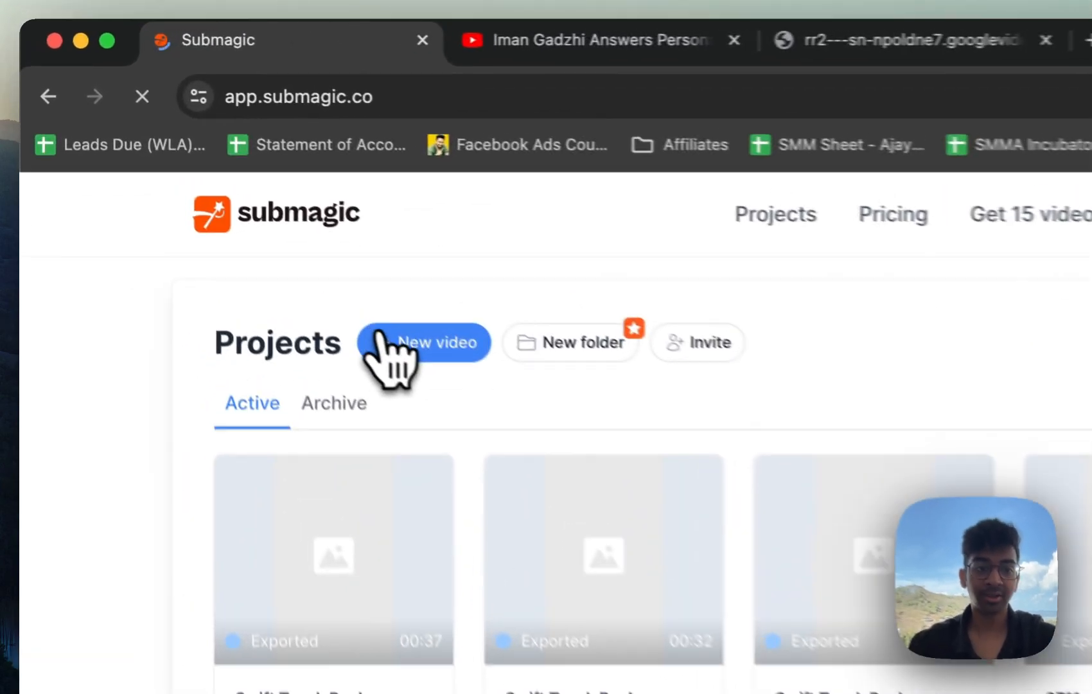
Create a new video from Documents/Iman Gadzhi Reel Raw.mp4 and upload it in English
click(422, 342)
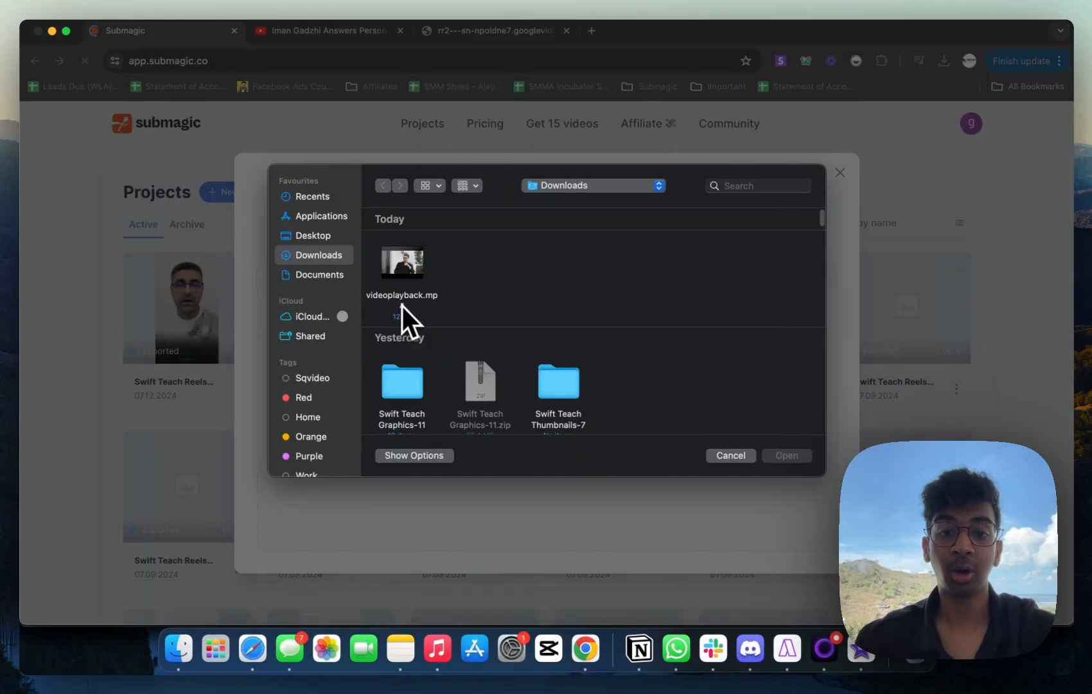
click(320, 273)
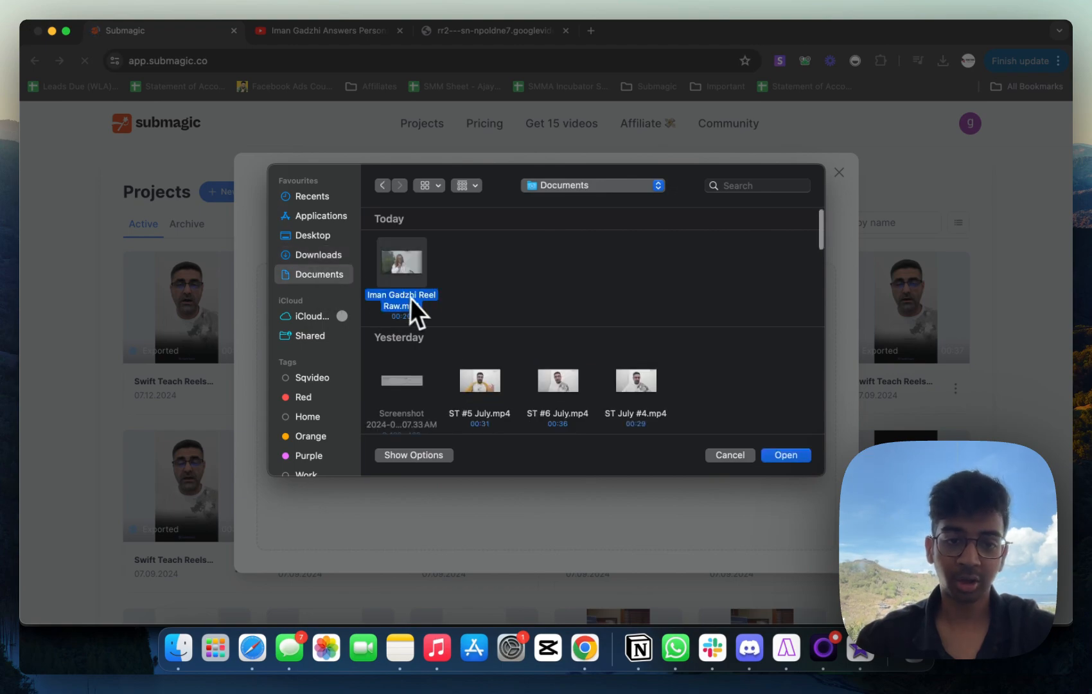
click(785, 455)
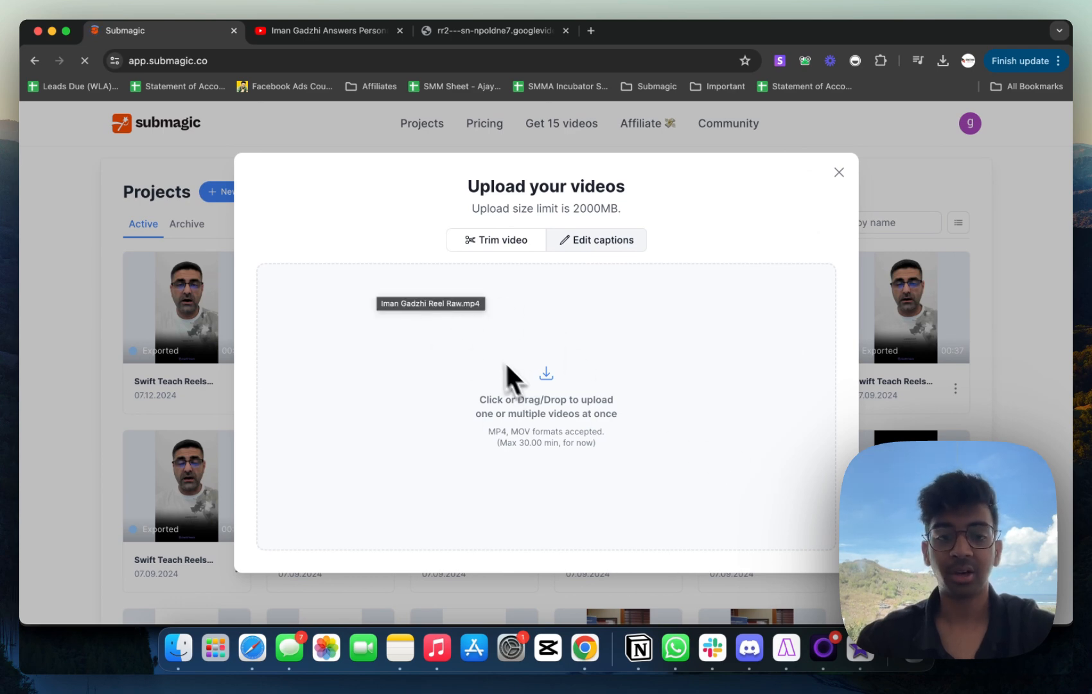
mouse_move(513, 352)
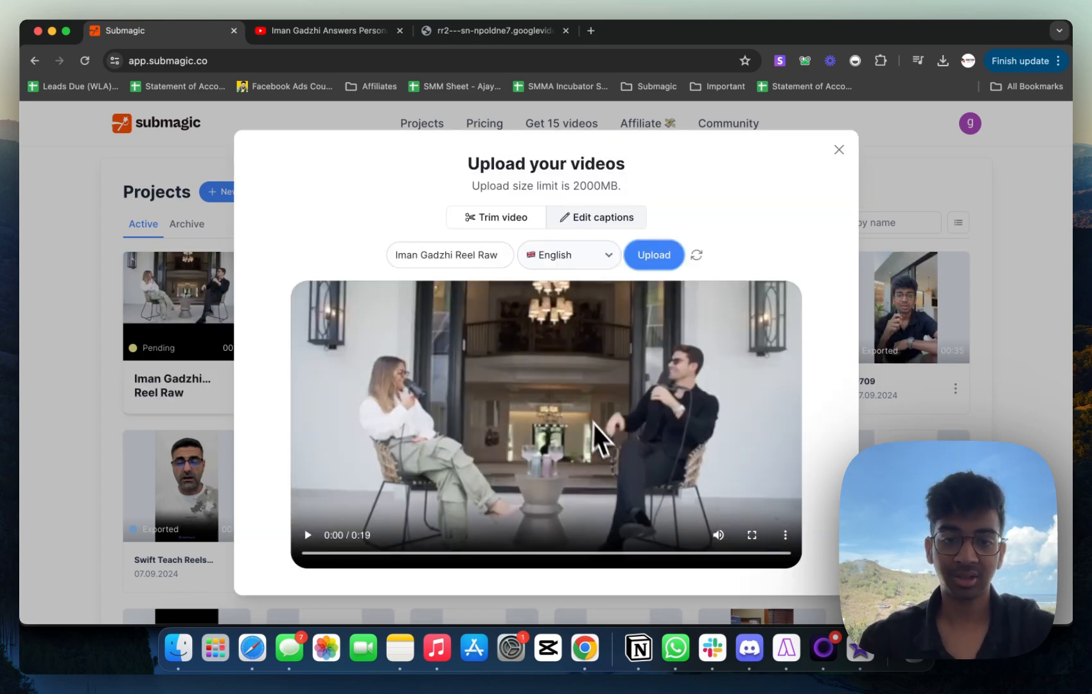
click(653, 255)
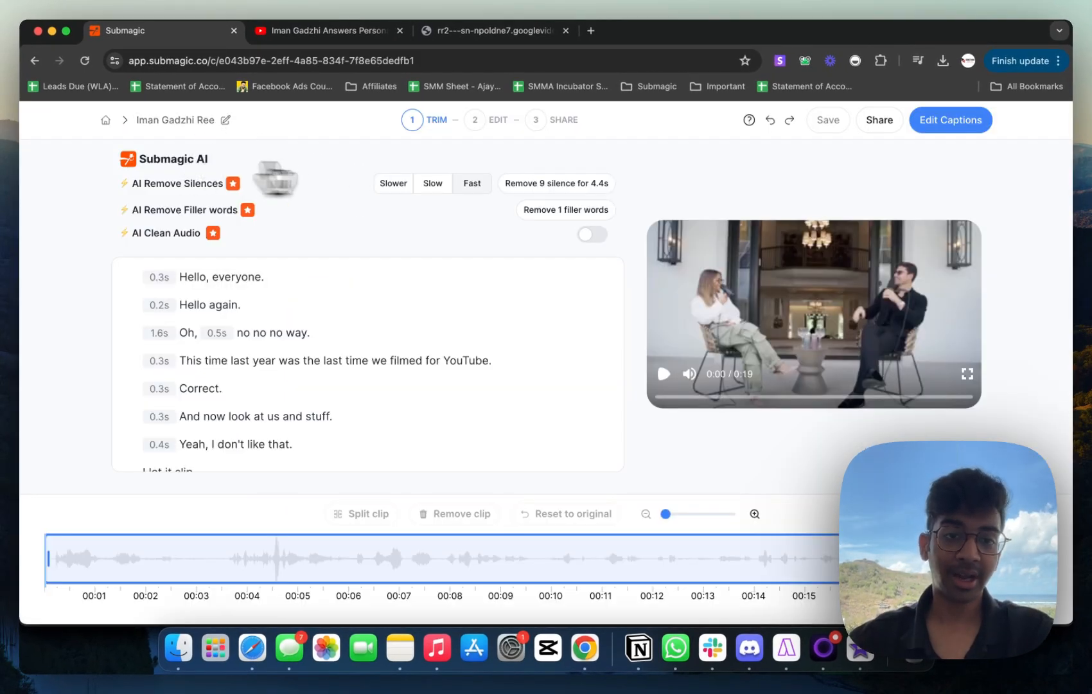
mouse_move(298, 397)
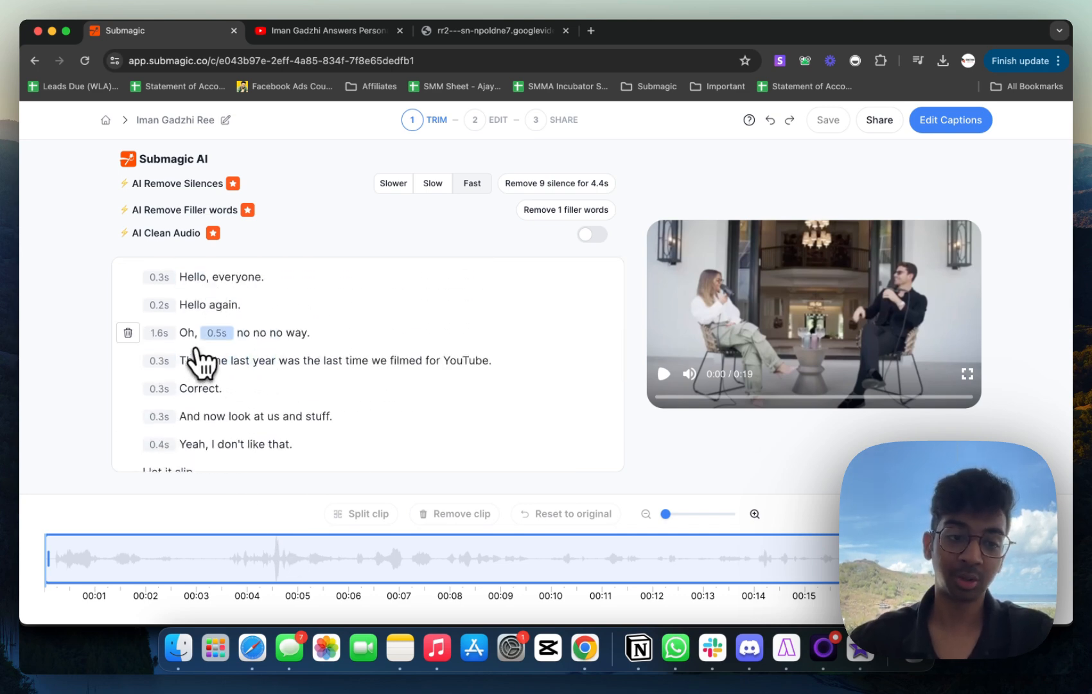
Remove the 'Hello again' line from the transcript, previewing playback before and after
click(185, 332)
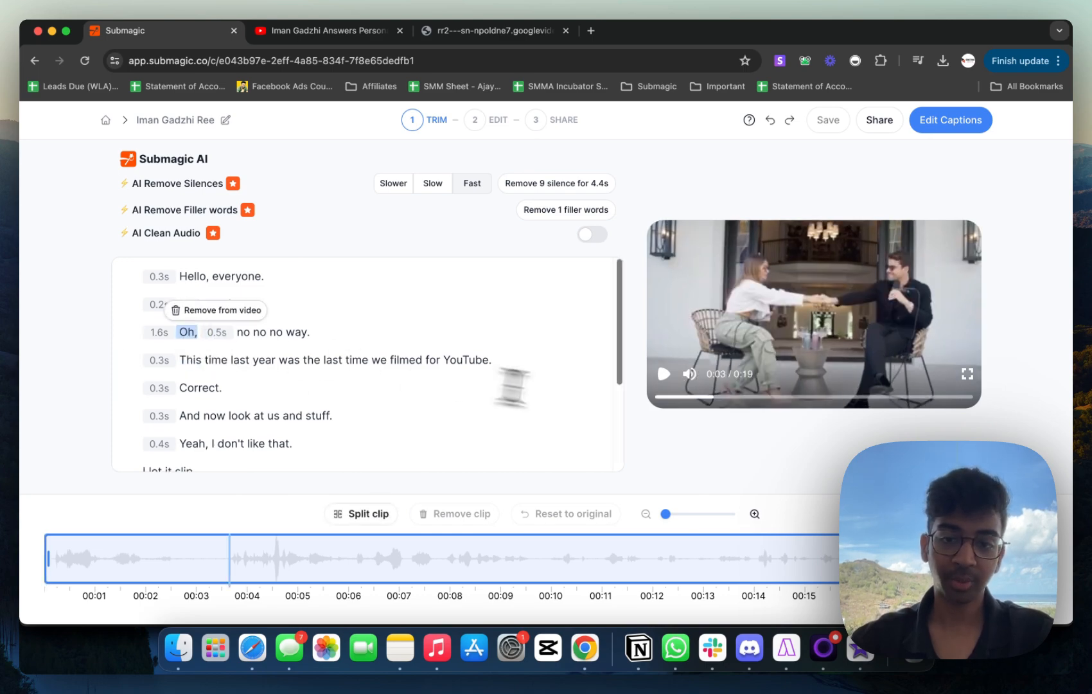
click(663, 373)
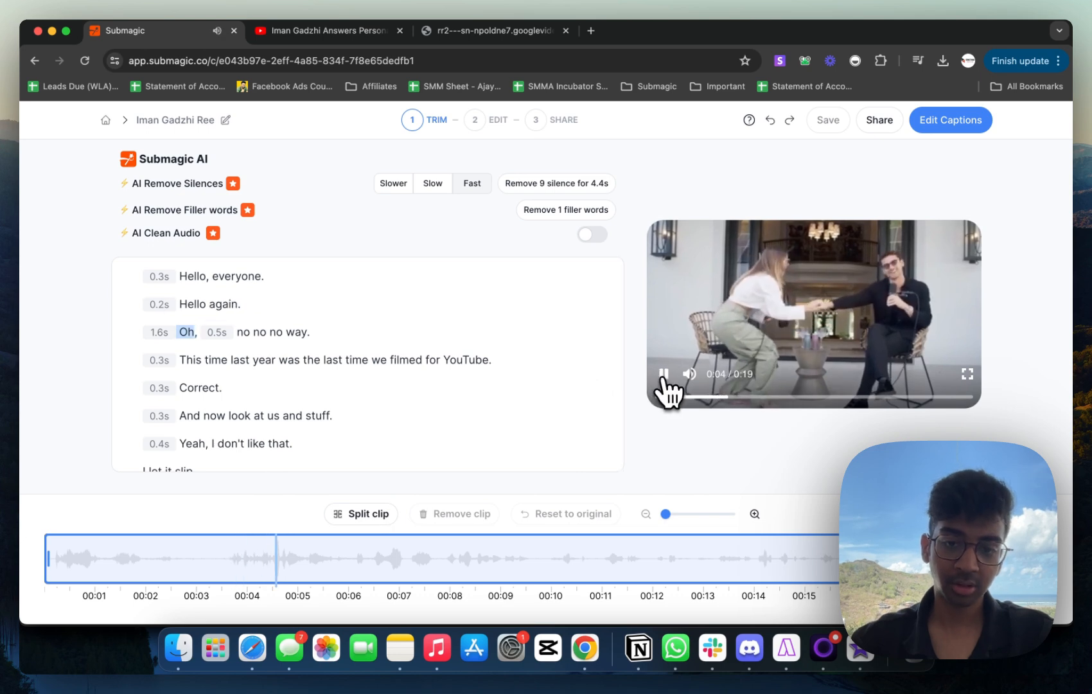
click(663, 374)
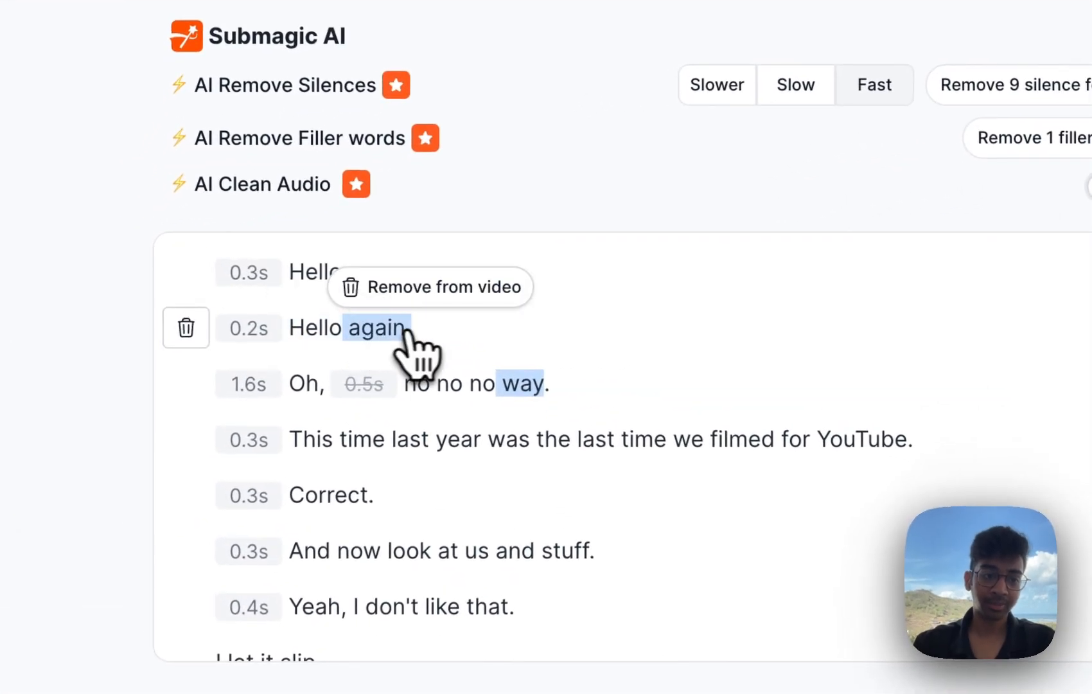
click(430, 286)
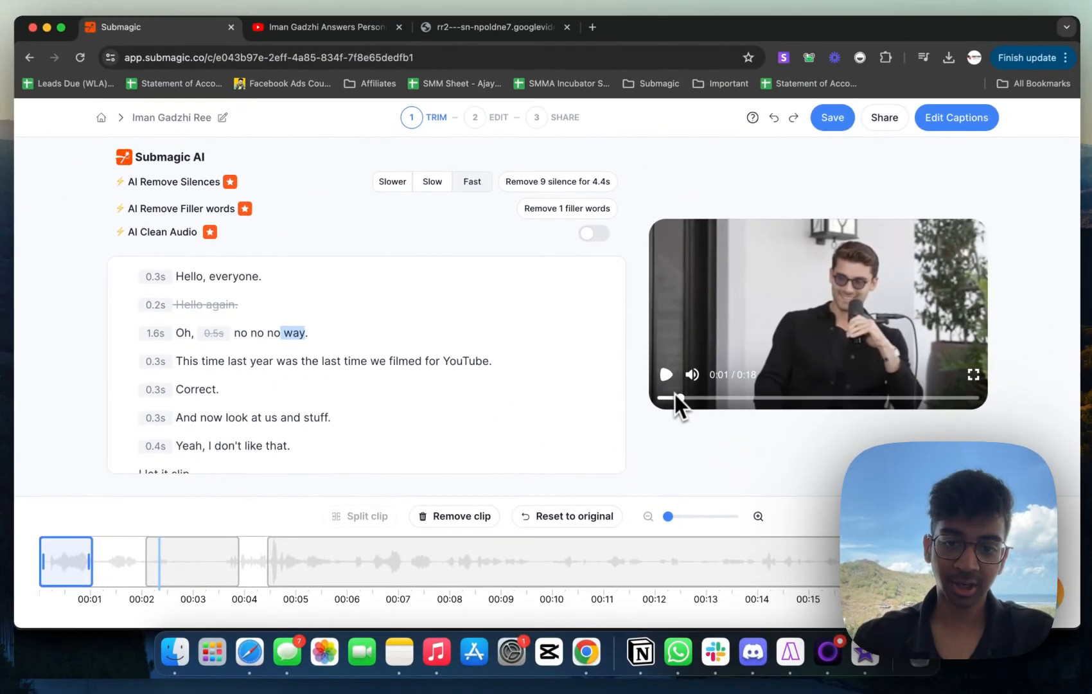
click(665, 374)
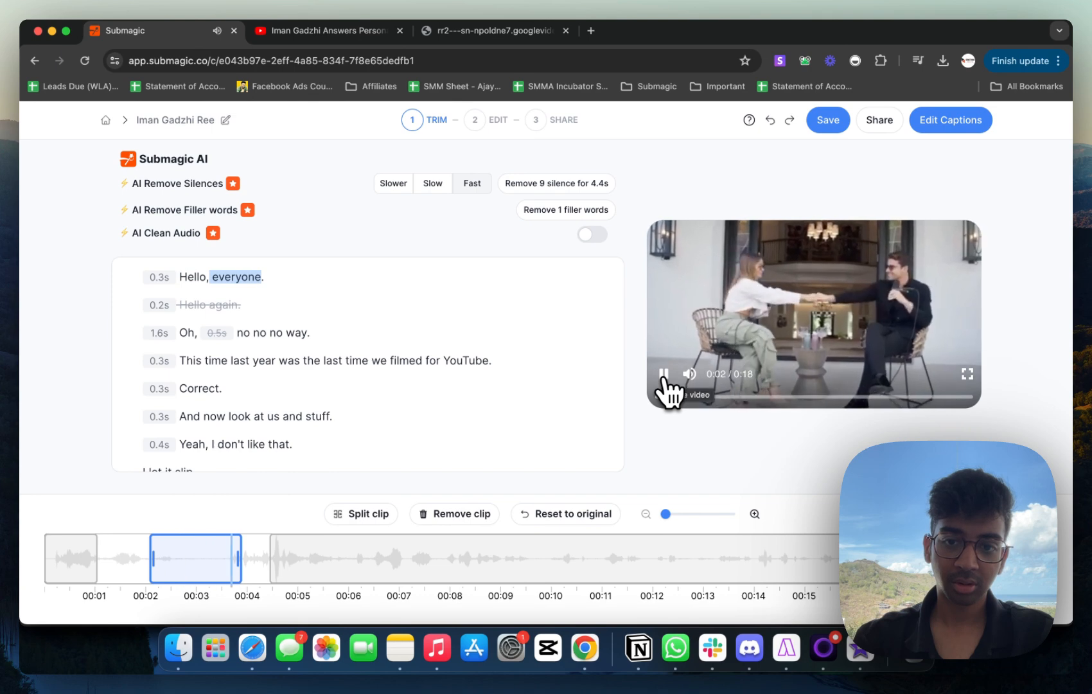
click(663, 374)
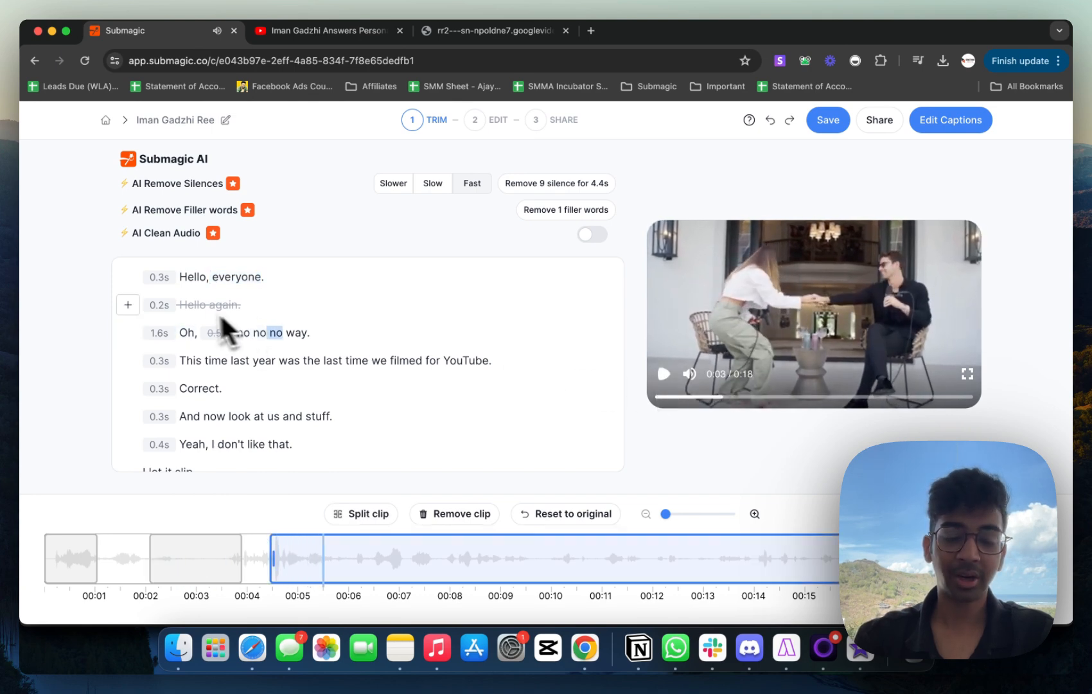
mouse_move(491, 279)
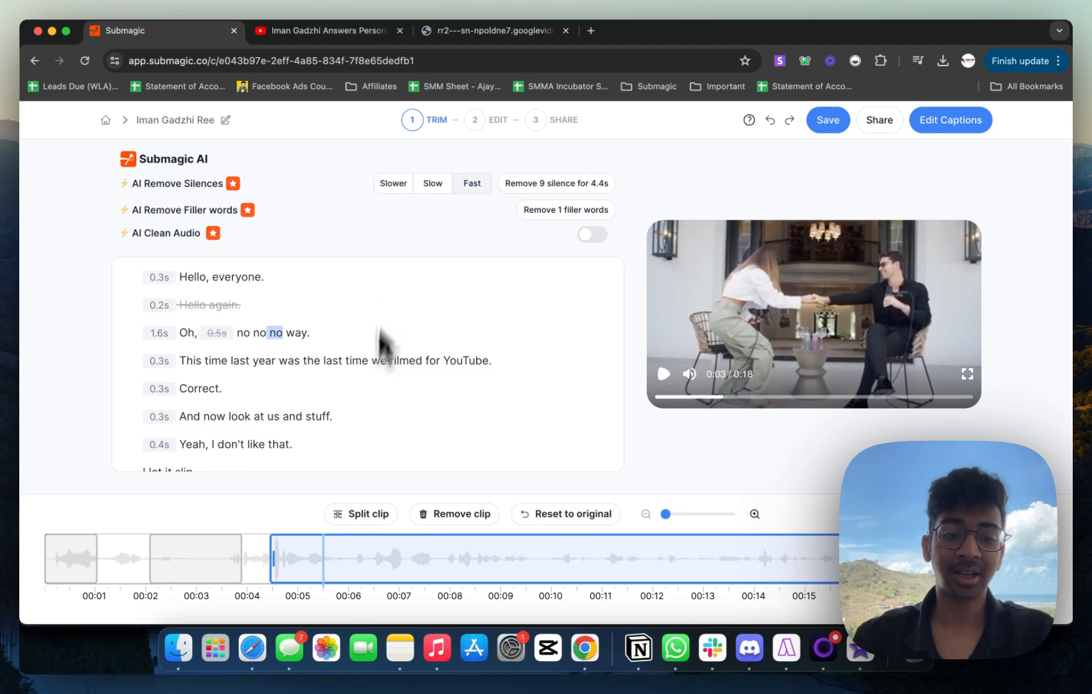
mouse_move(429, 537)
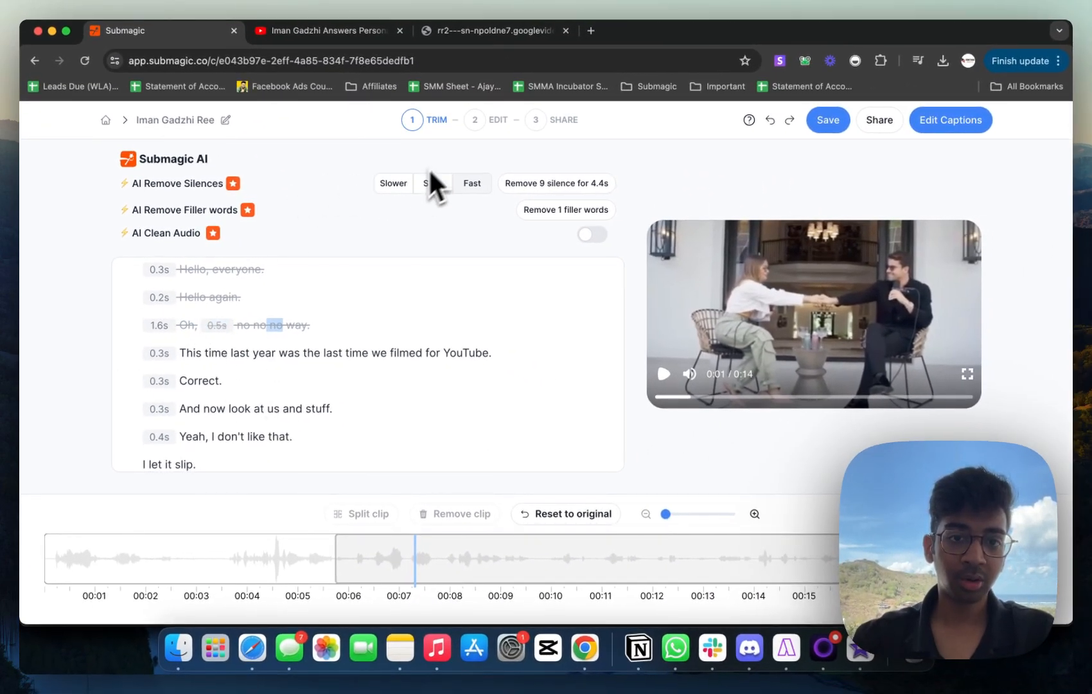
In Edit, switch to 9:16 Grand Portrait and shift the crop horizontally toward the speaker
click(475, 119)
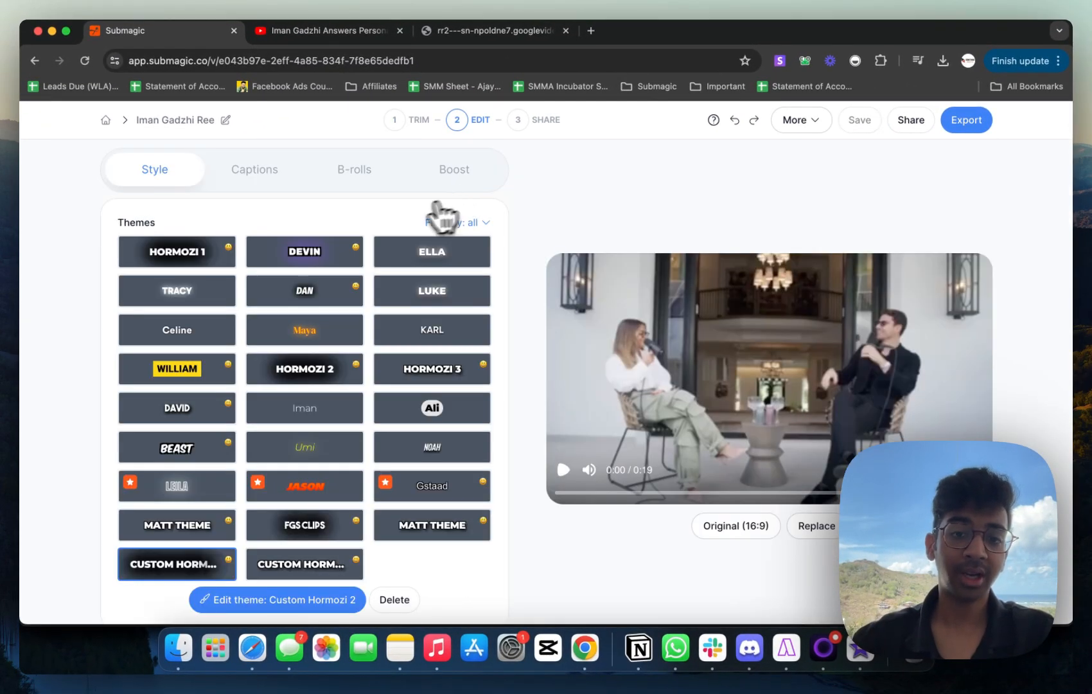
mouse_move(298, 326)
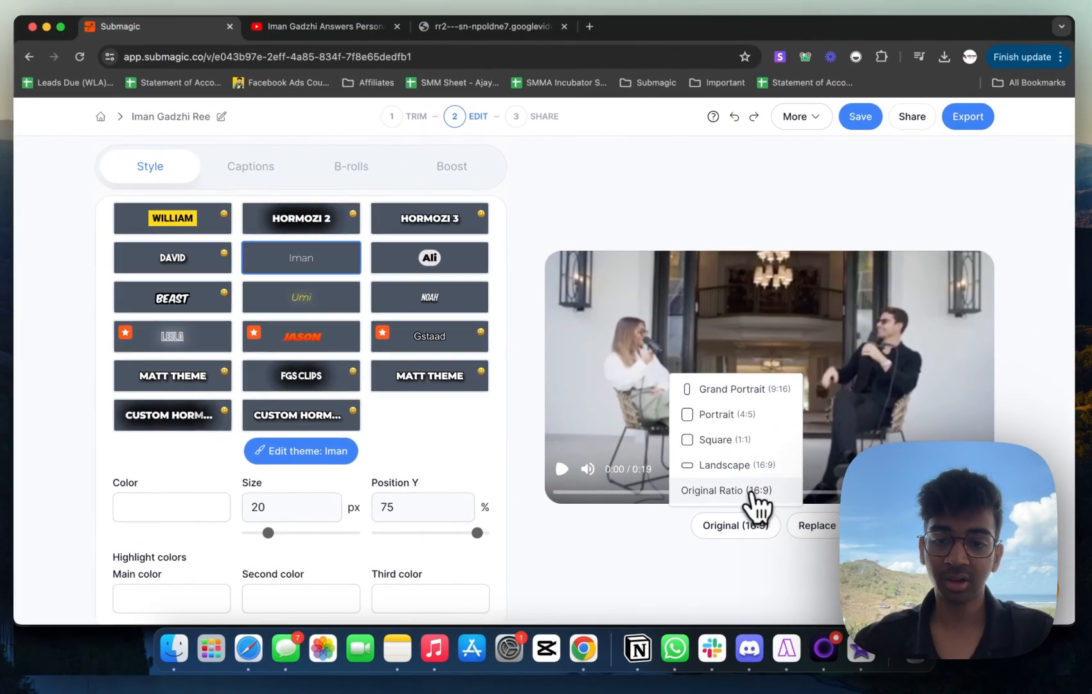
click(738, 389)
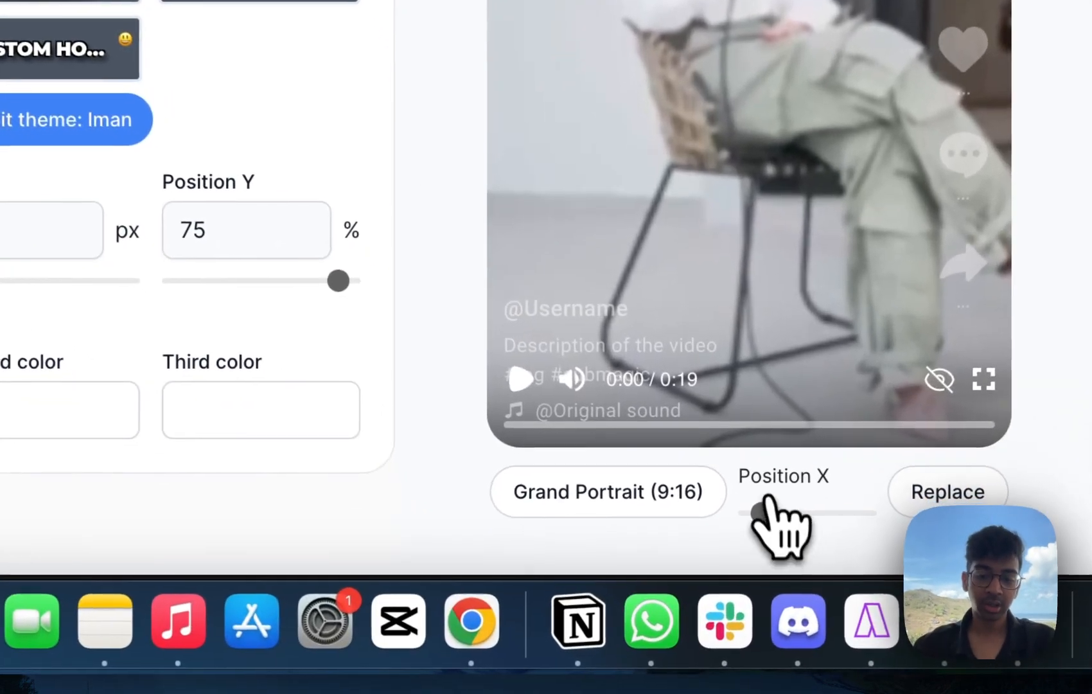
drag(759, 512, 819, 513)
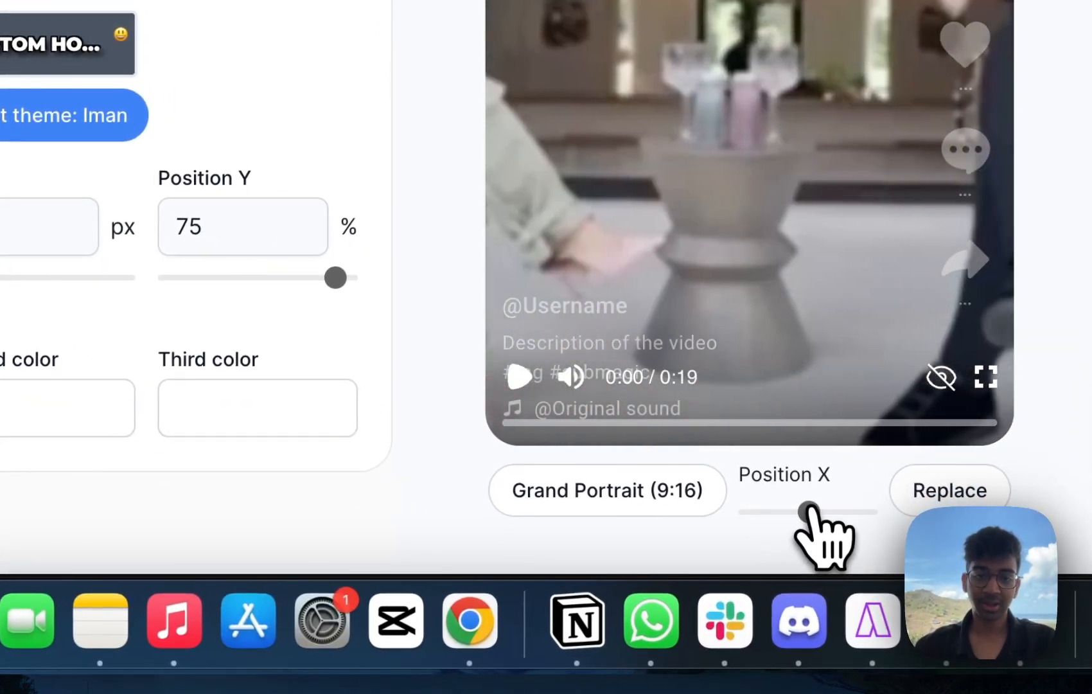
click(349, 110)
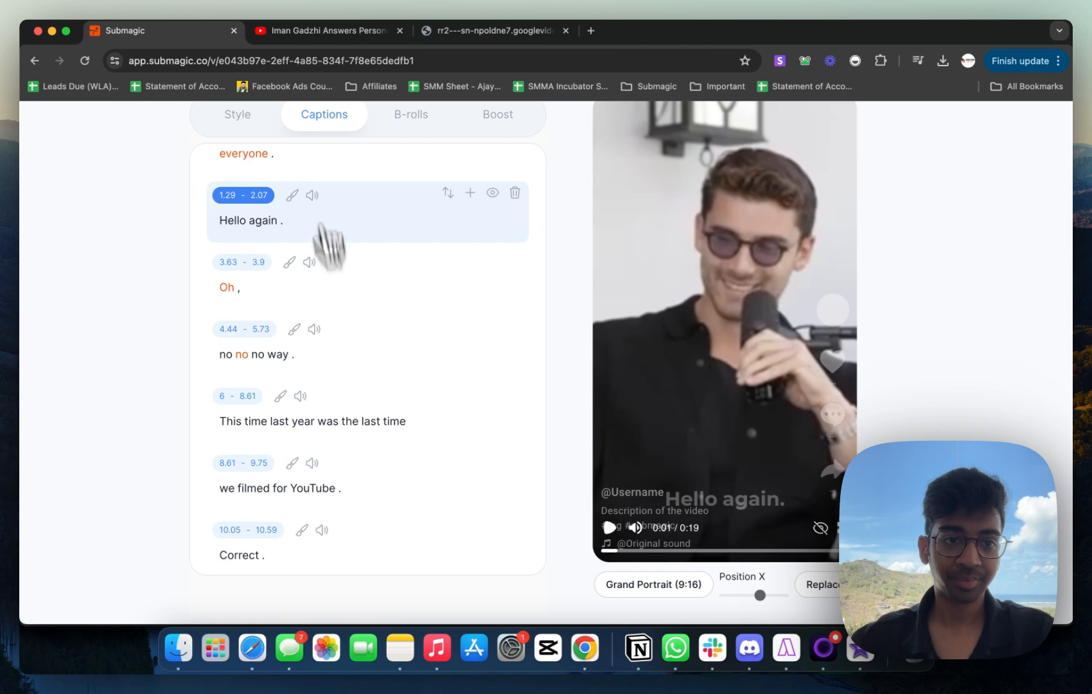
Raise the captions to 59% height and break 'Hello again' onto two lines
click(237, 114)
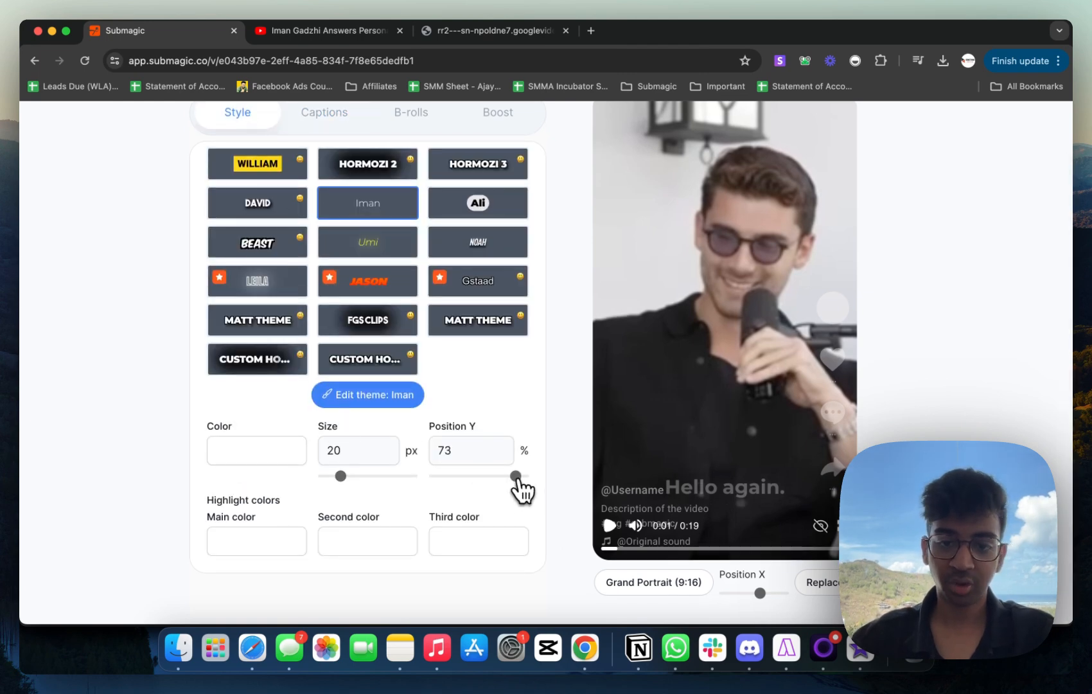
drag(515, 476, 499, 477)
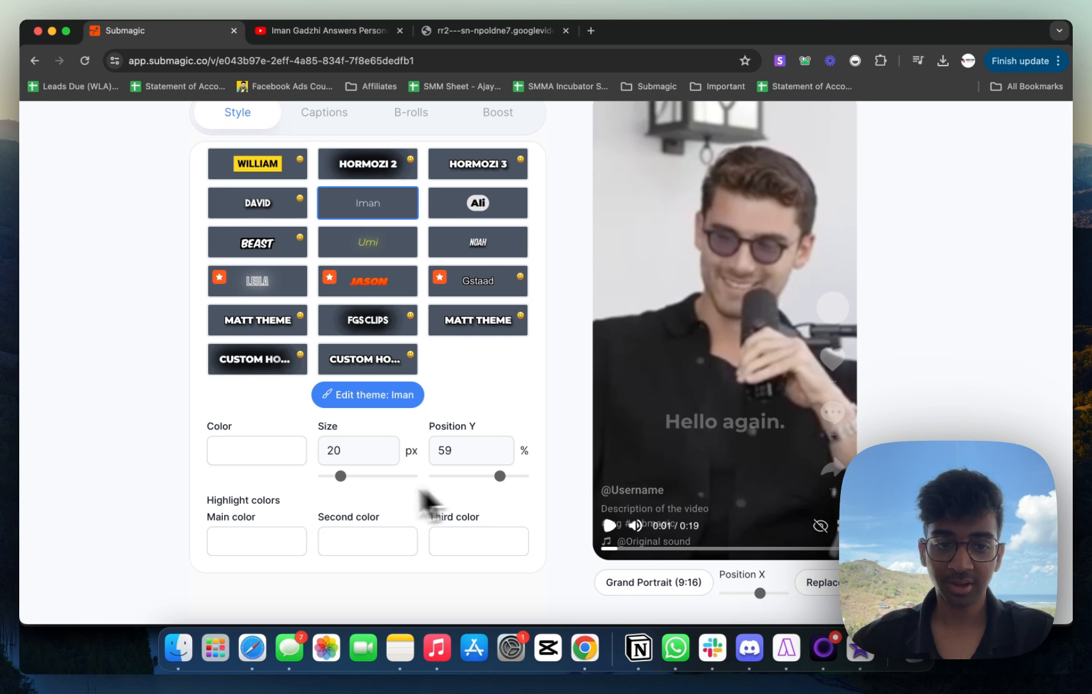
mouse_move(369, 496)
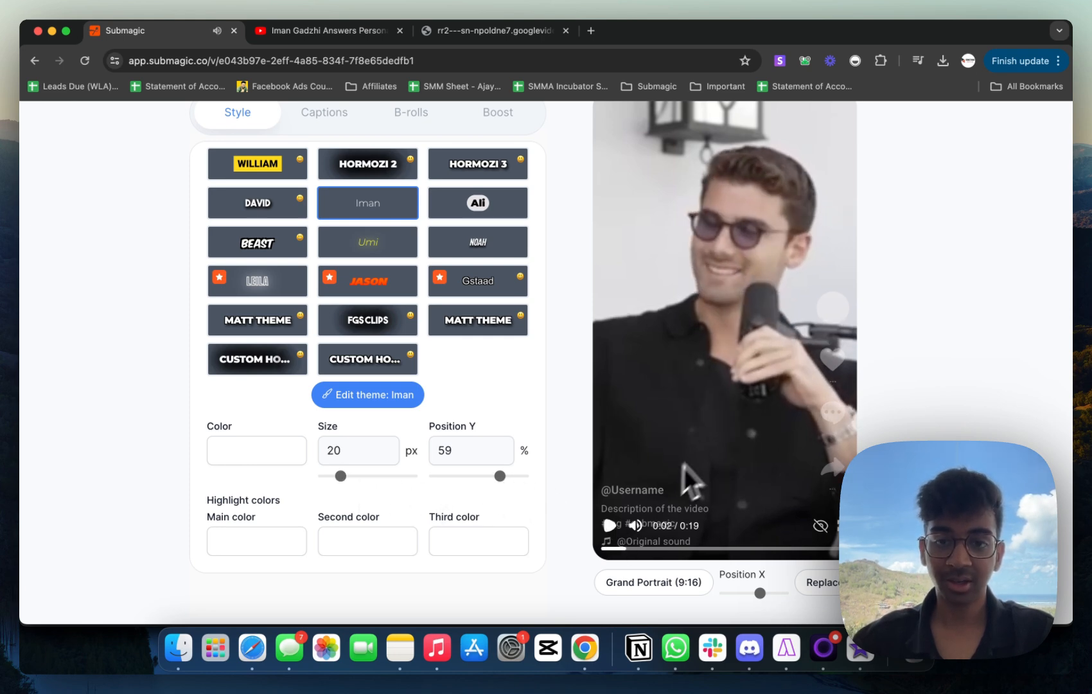
click(323, 113)
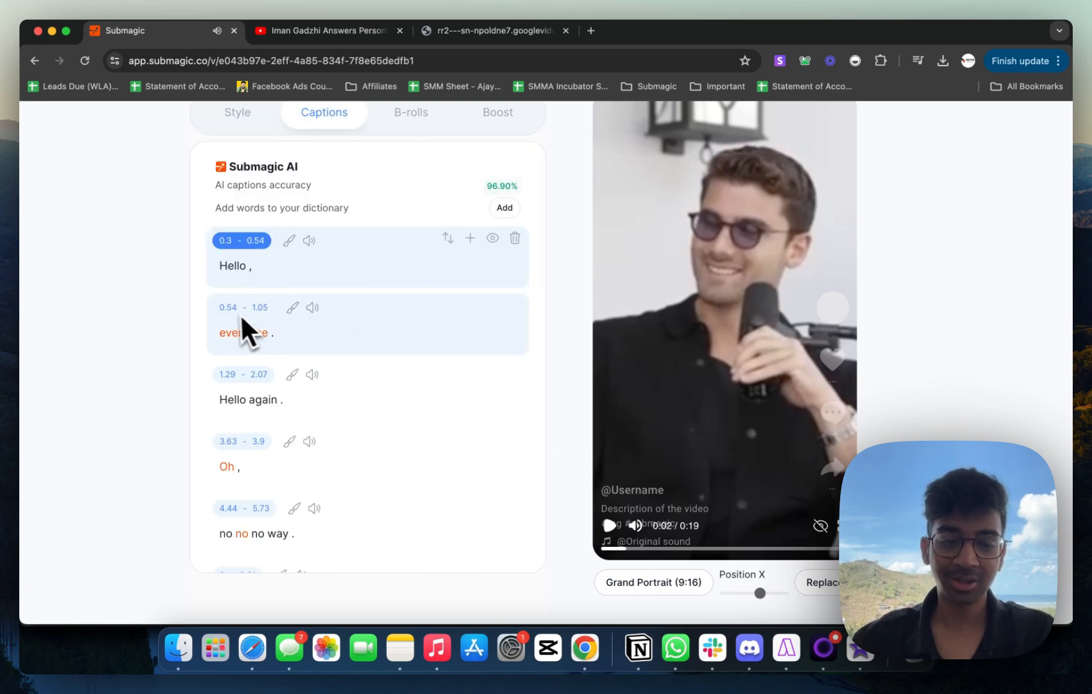
click(232, 337)
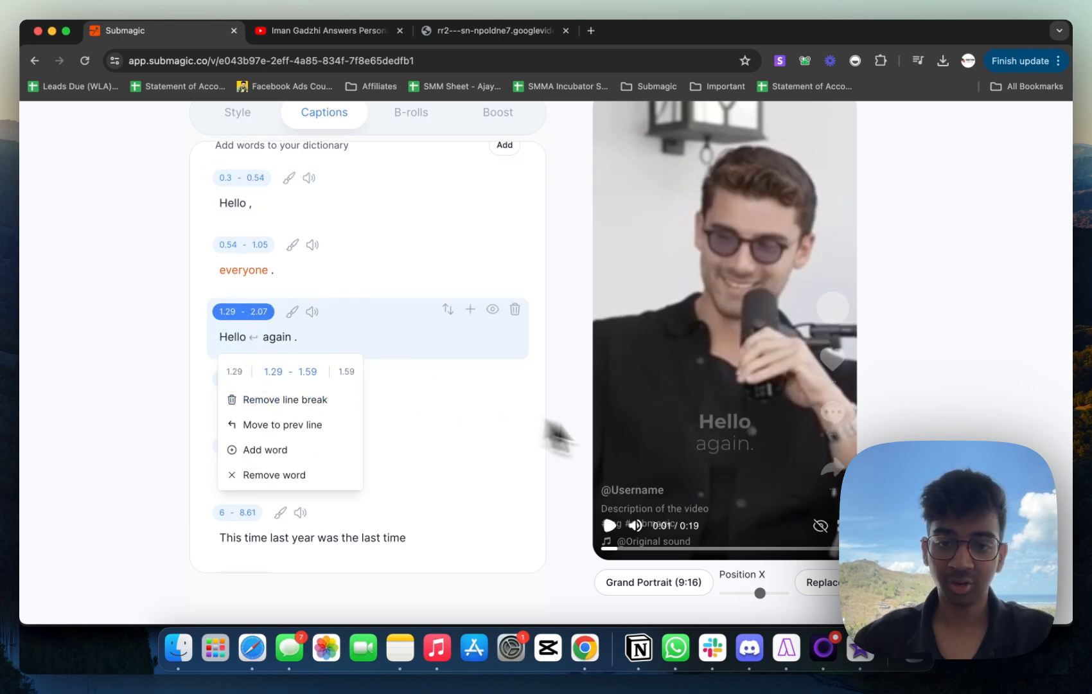
mouse_move(723, 453)
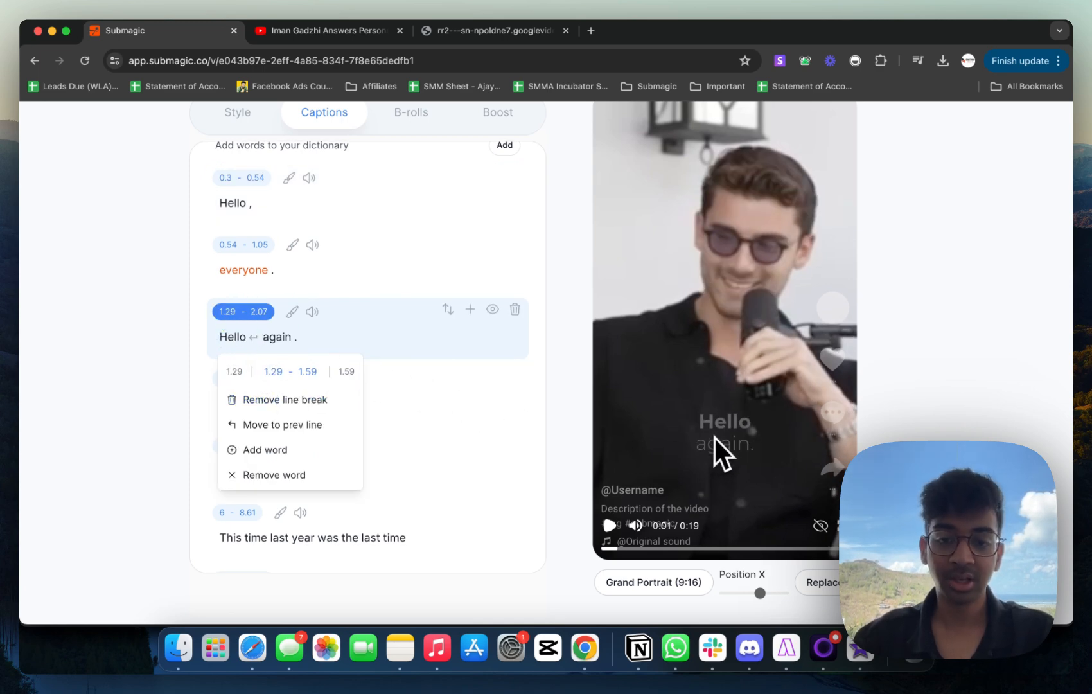
mouse_move(735, 463)
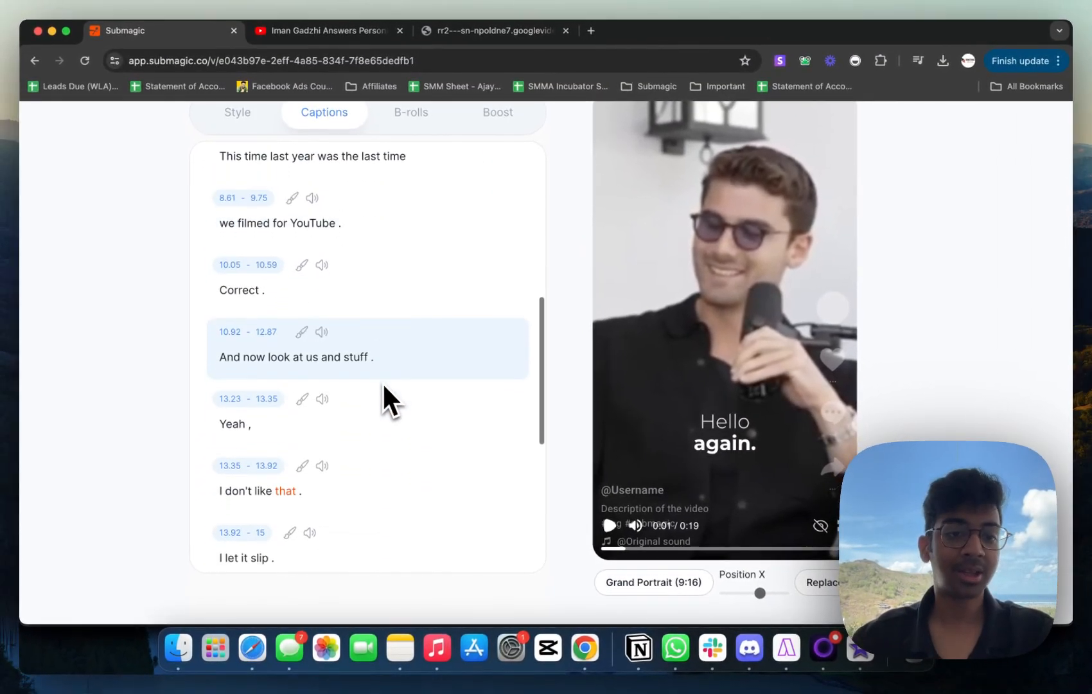
scroll(down, 3)
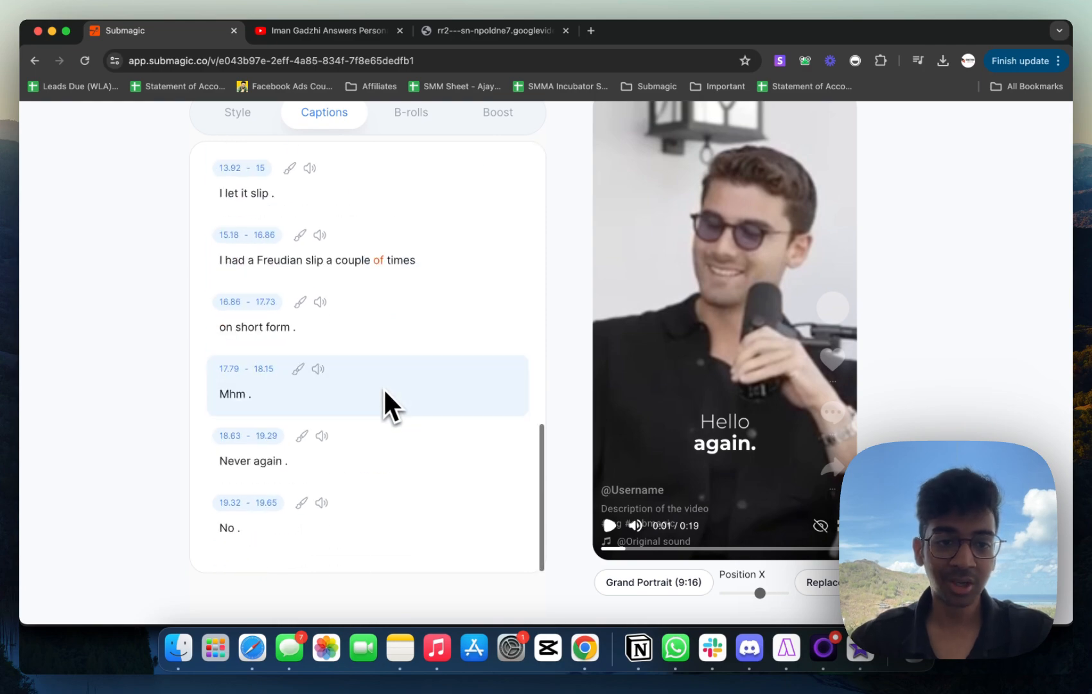
Add the close-up dollar-bills B-roll from a money search to the 'This time last year' line
click(411, 113)
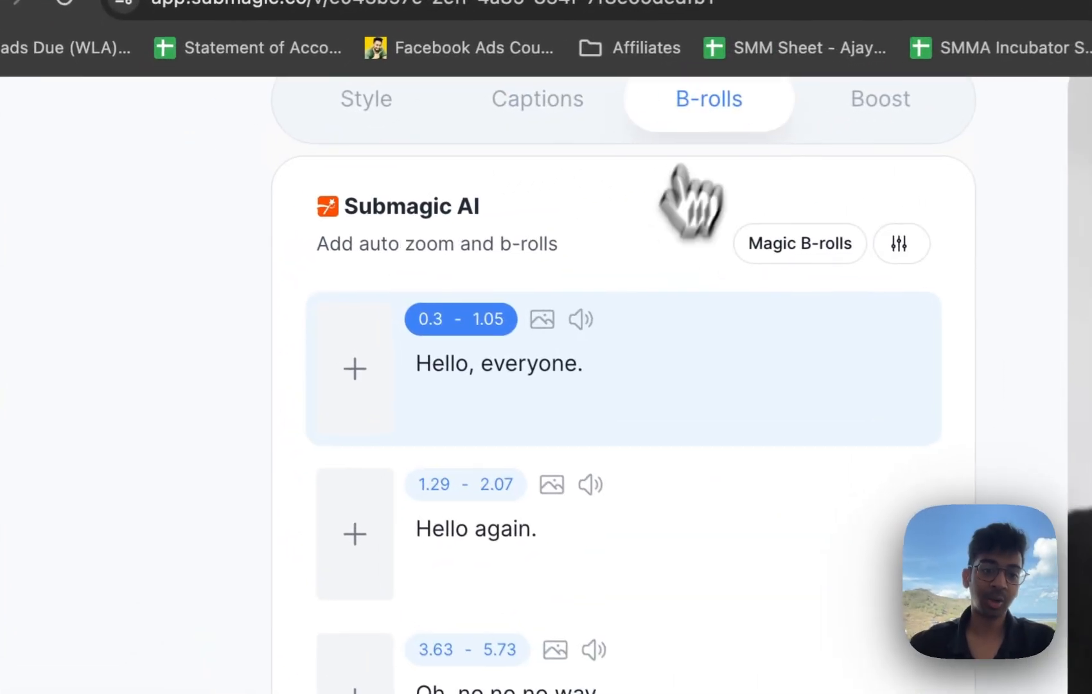
scroll(down, 3)
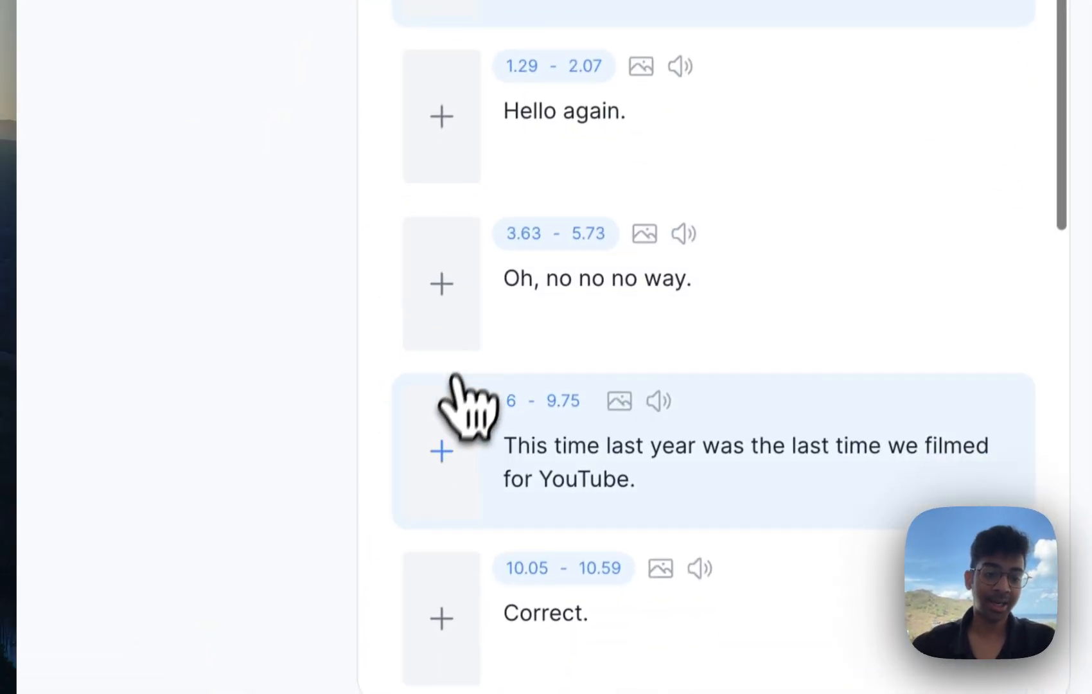
click(441, 452)
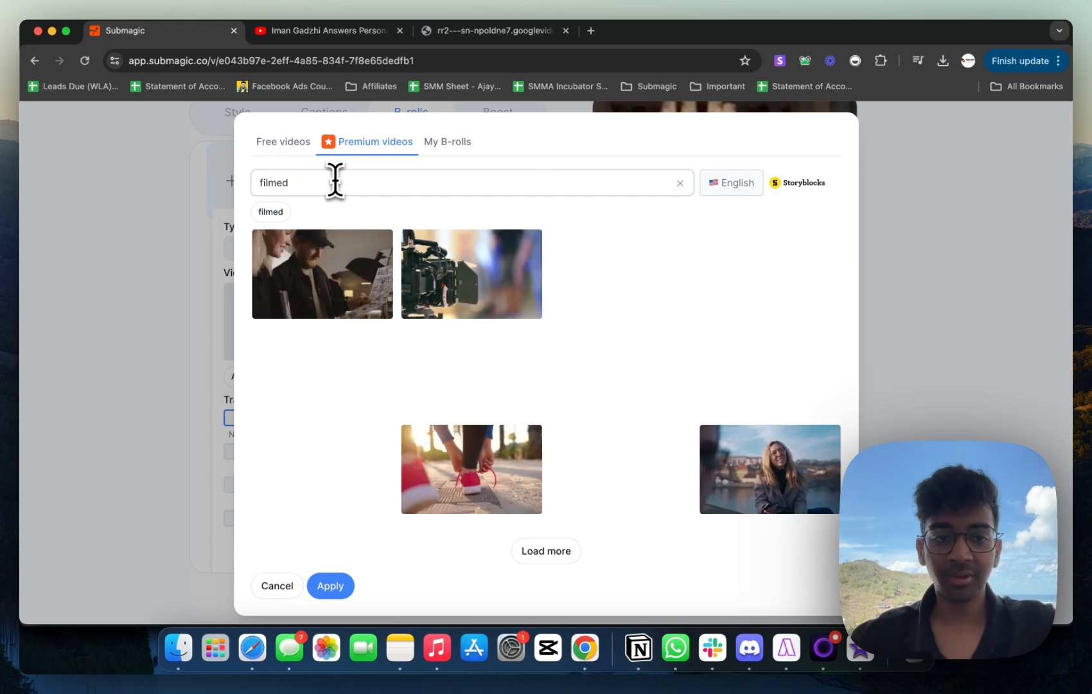
text(fmoen)
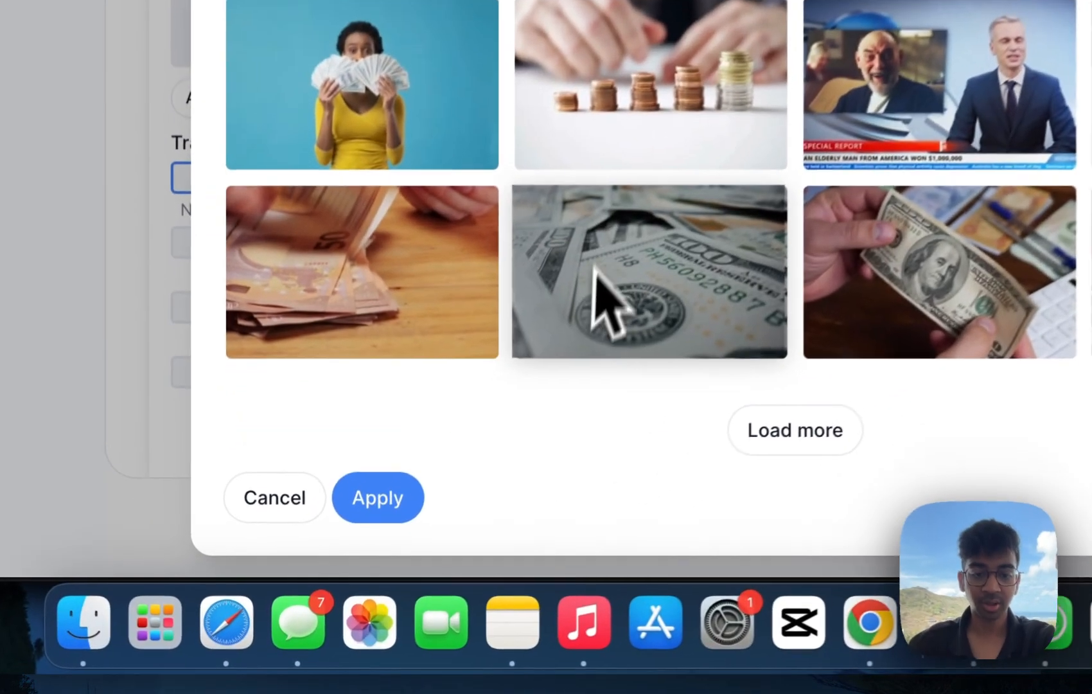
click(648, 272)
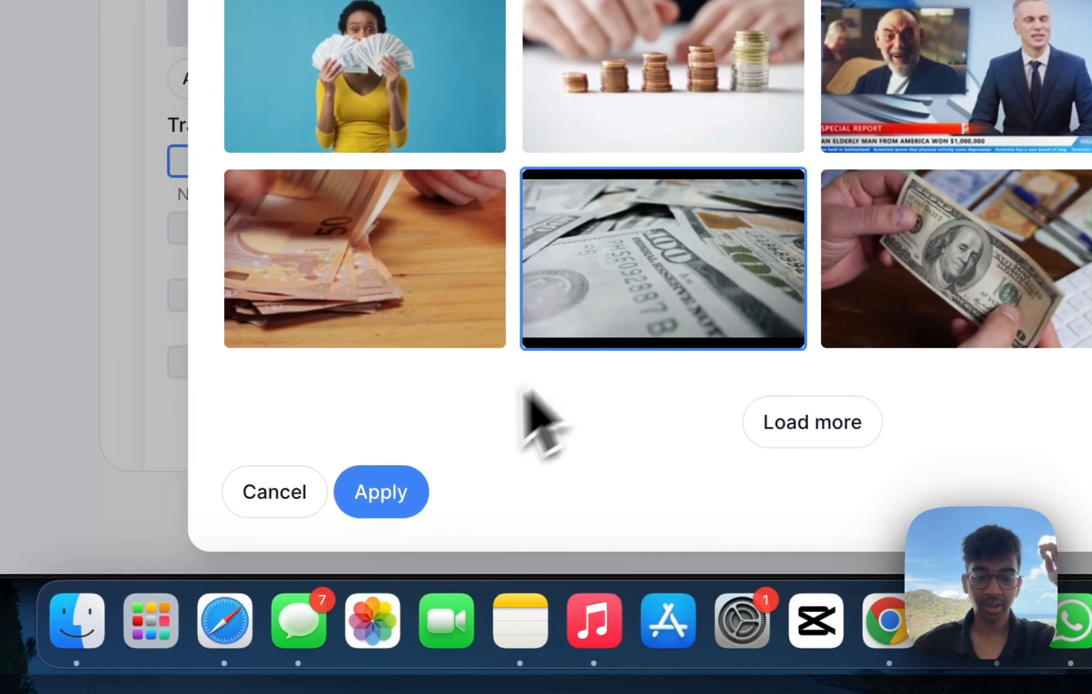
click(381, 491)
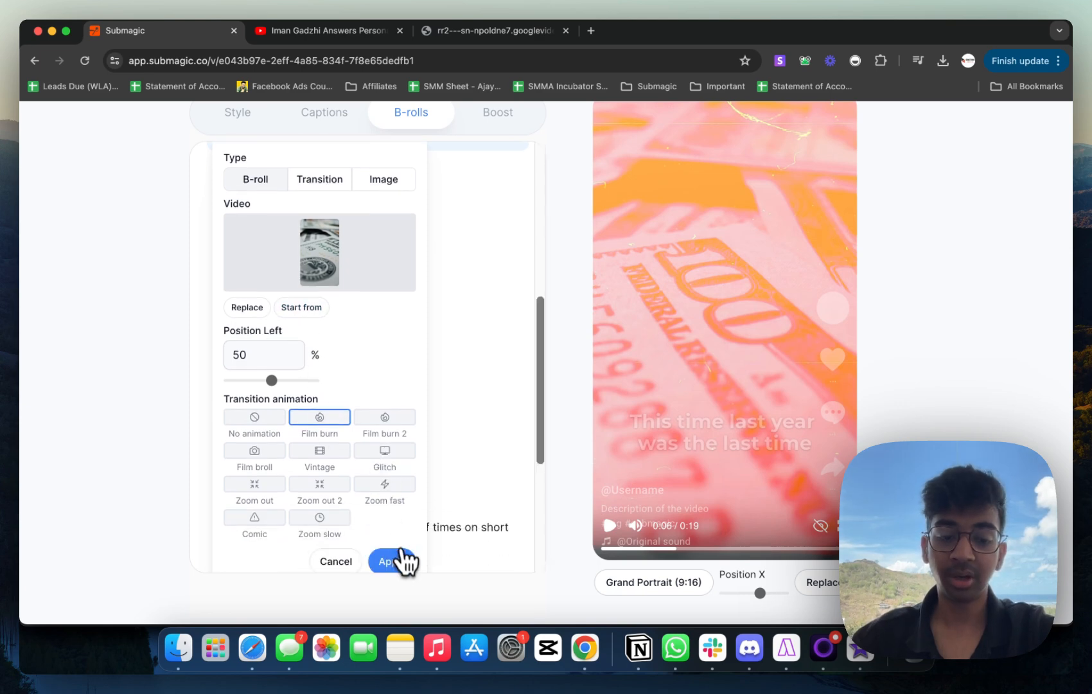
click(389, 561)
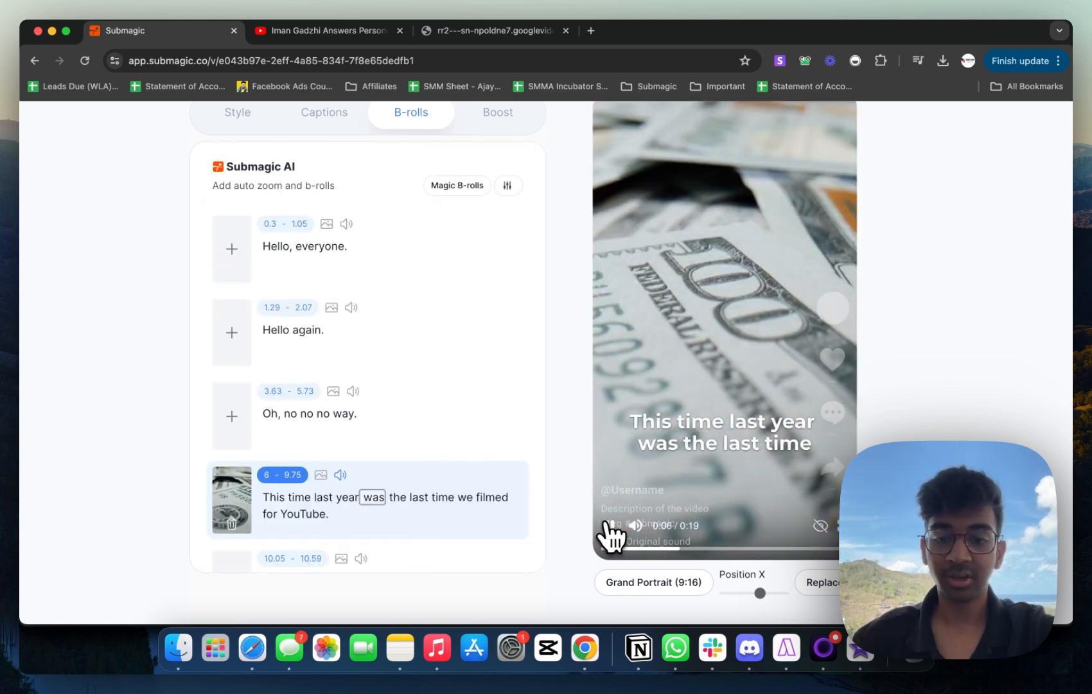
Preview the B-roll and save it with an end time of 7 seconds
click(635, 527)
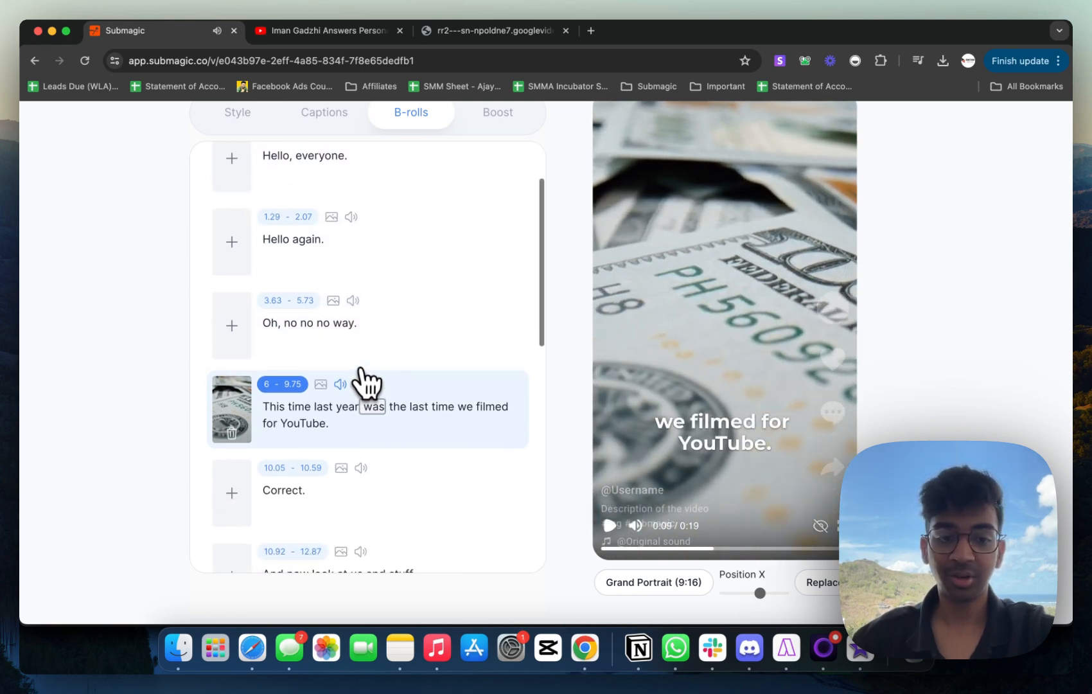
click(282, 383)
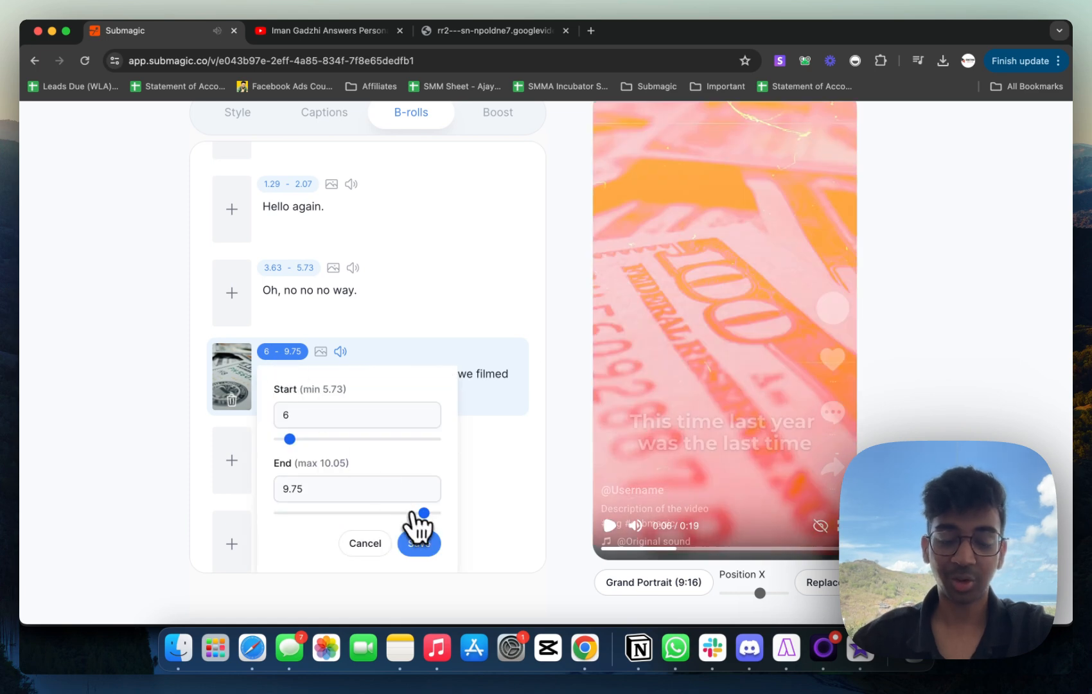
drag(425, 514, 309, 513)
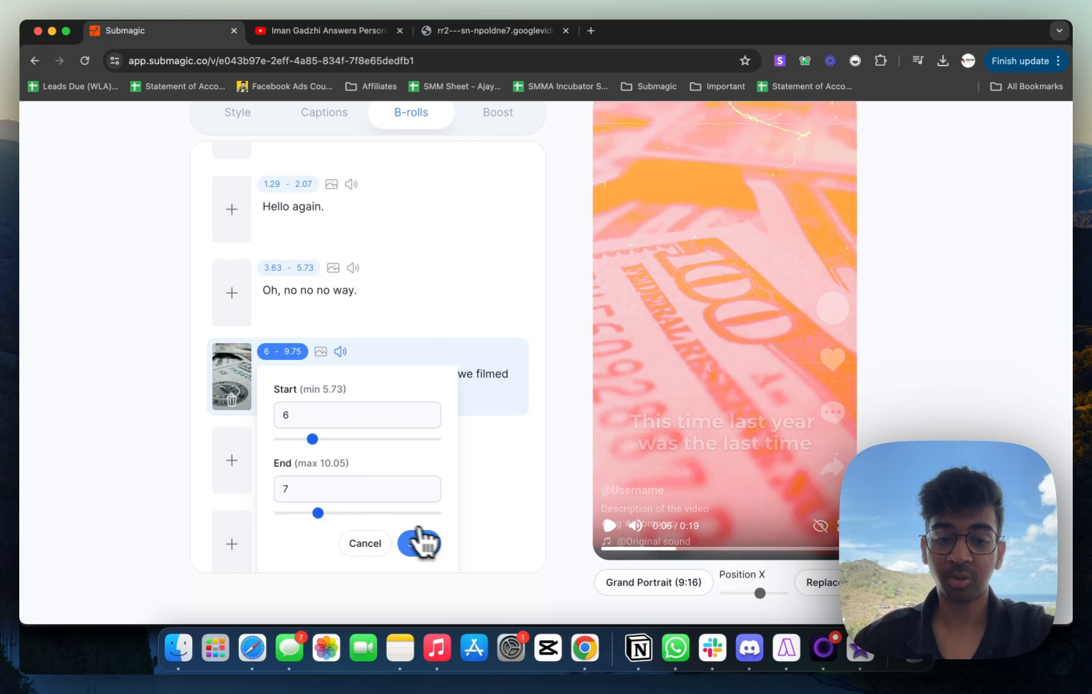
click(419, 543)
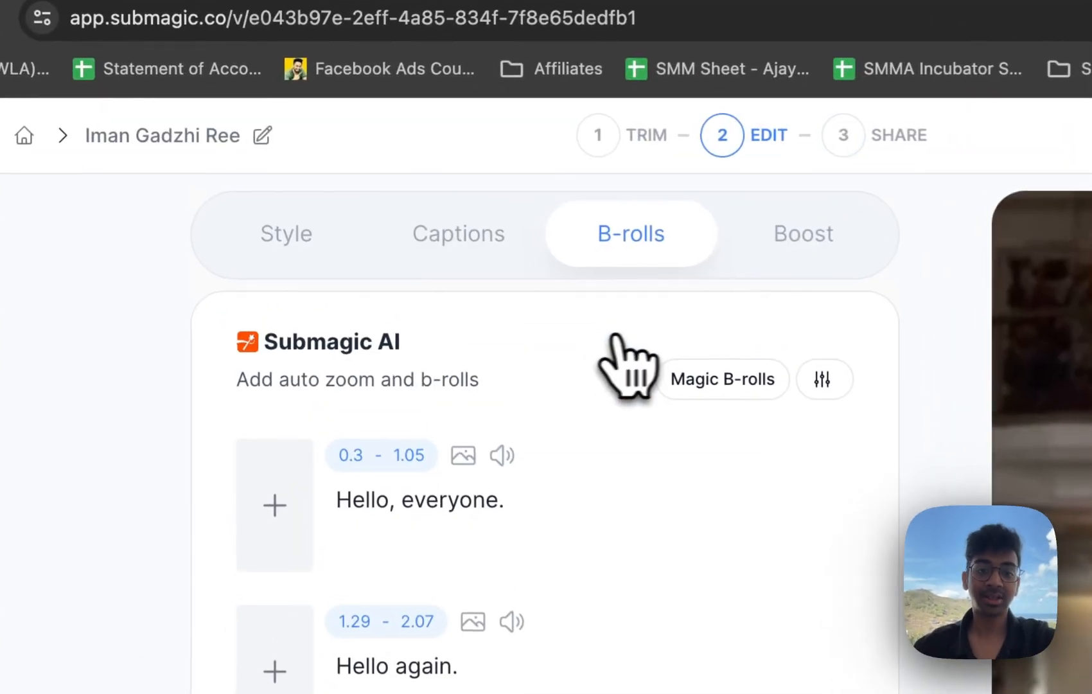
Turn on AI Description & hashtags in Boost, then view the export frame-rate options
click(802, 233)
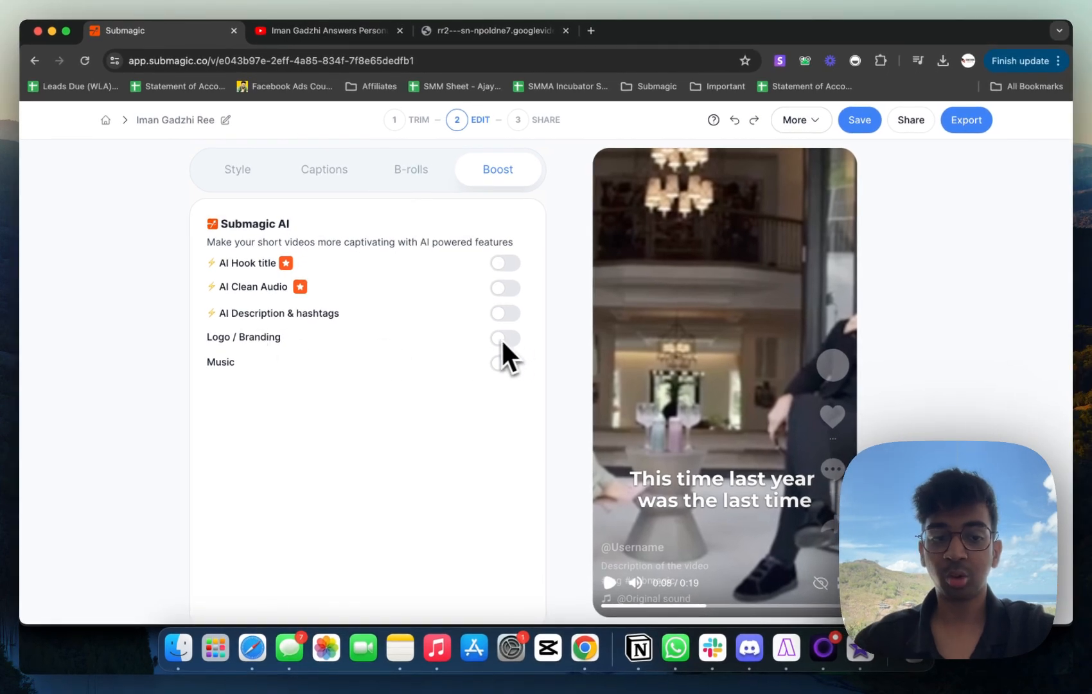
click(505, 313)
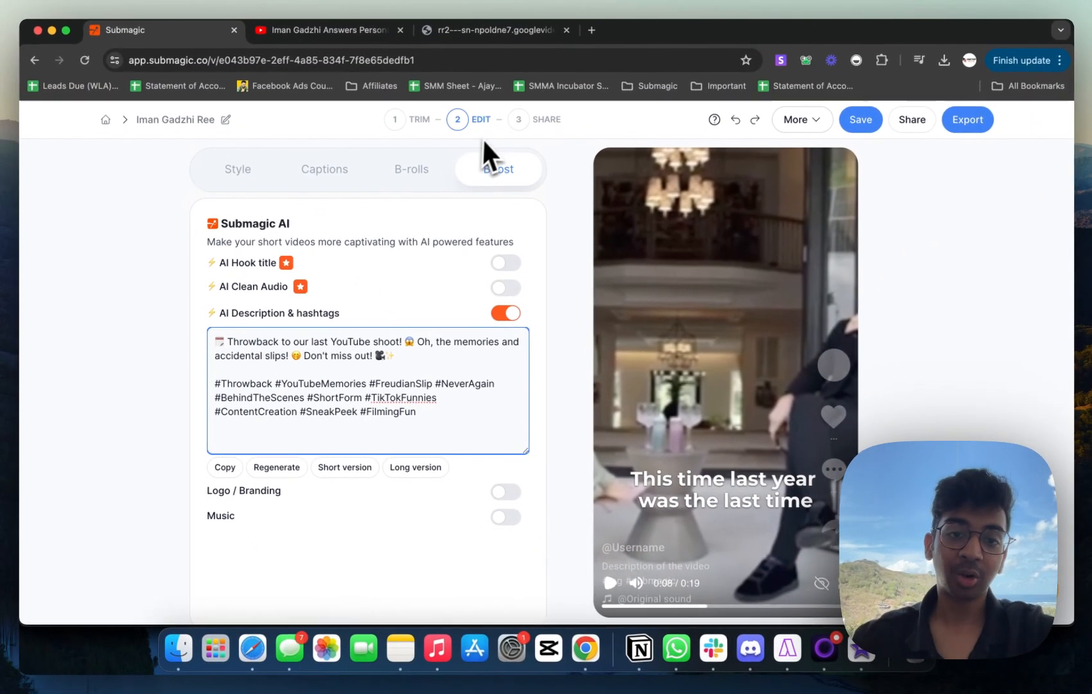
click(967, 119)
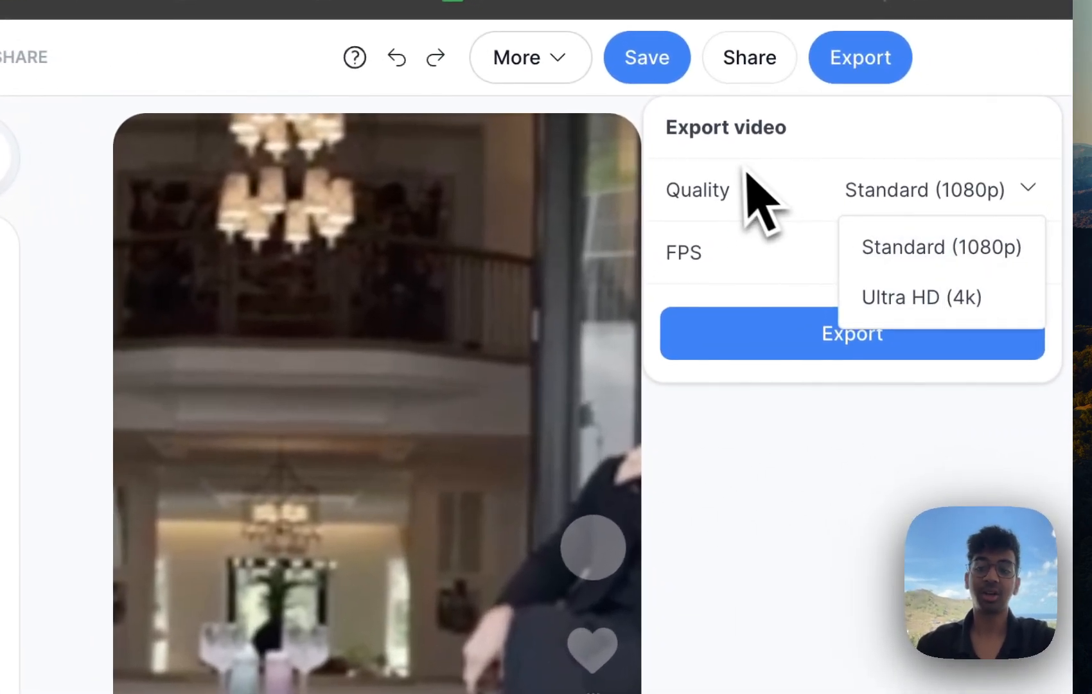
click(1001, 253)
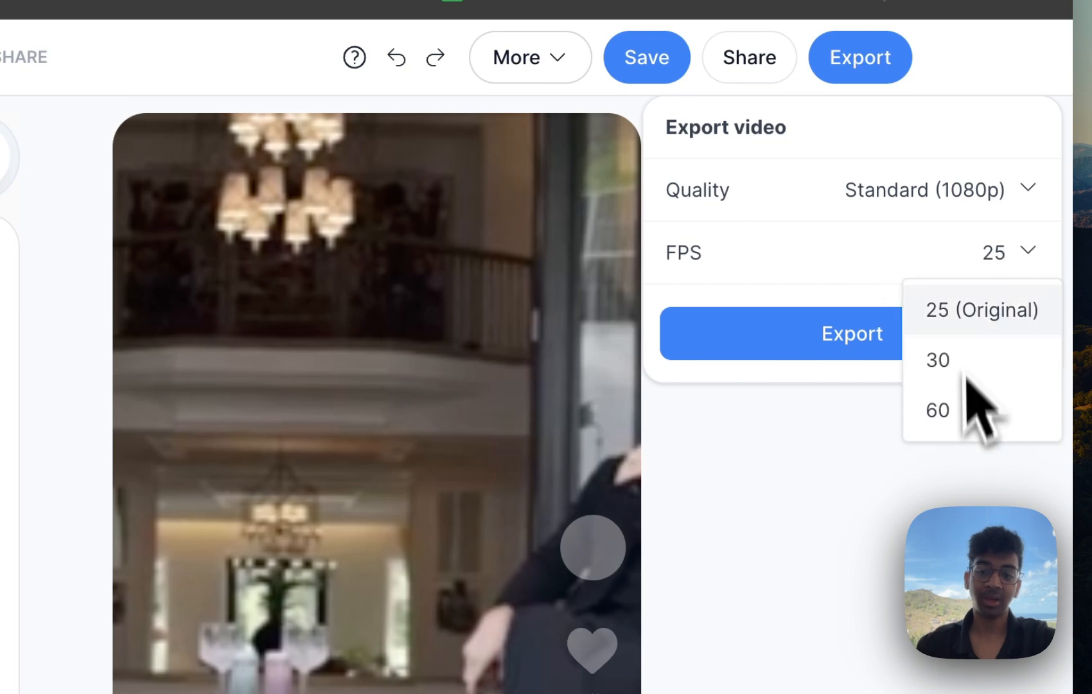